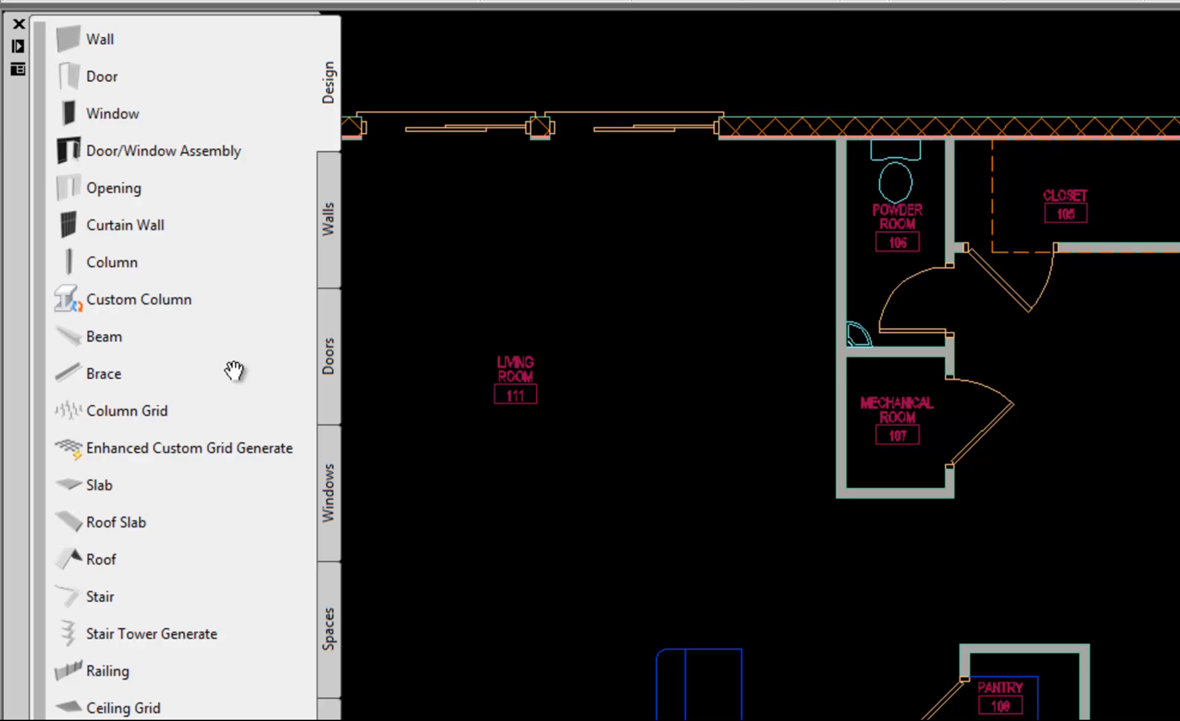
pyautogui.moveTo(99, 485)
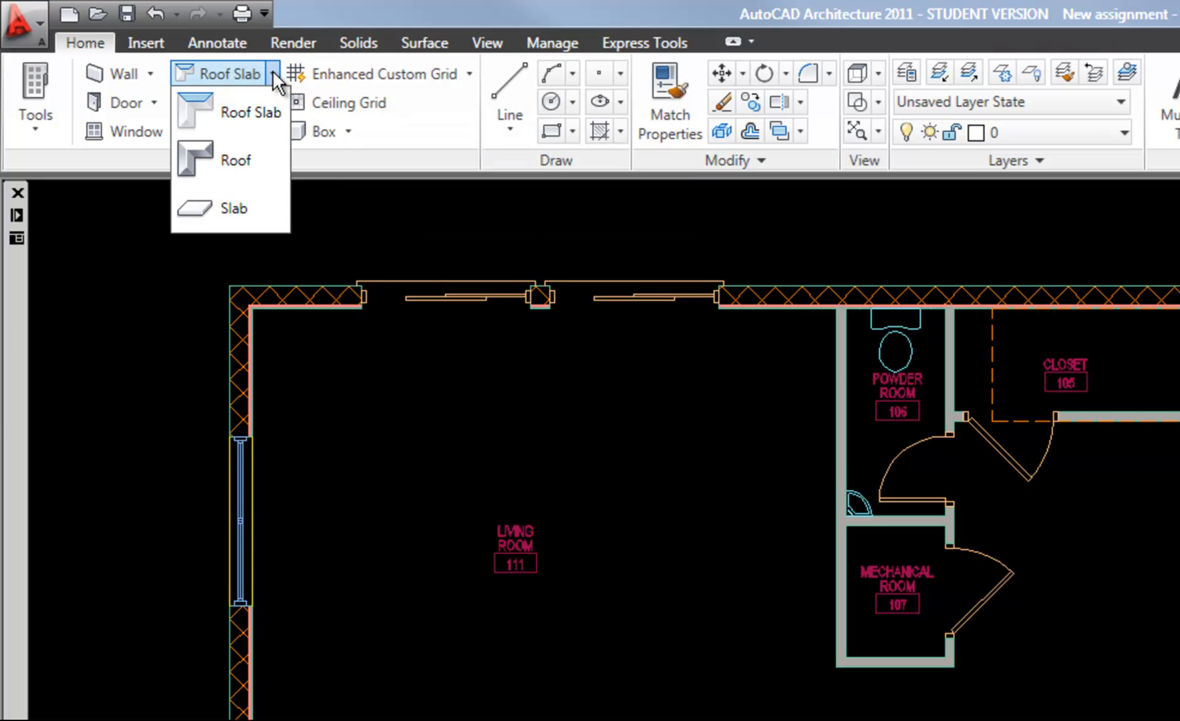
pyautogui.moveTo(248, 112)
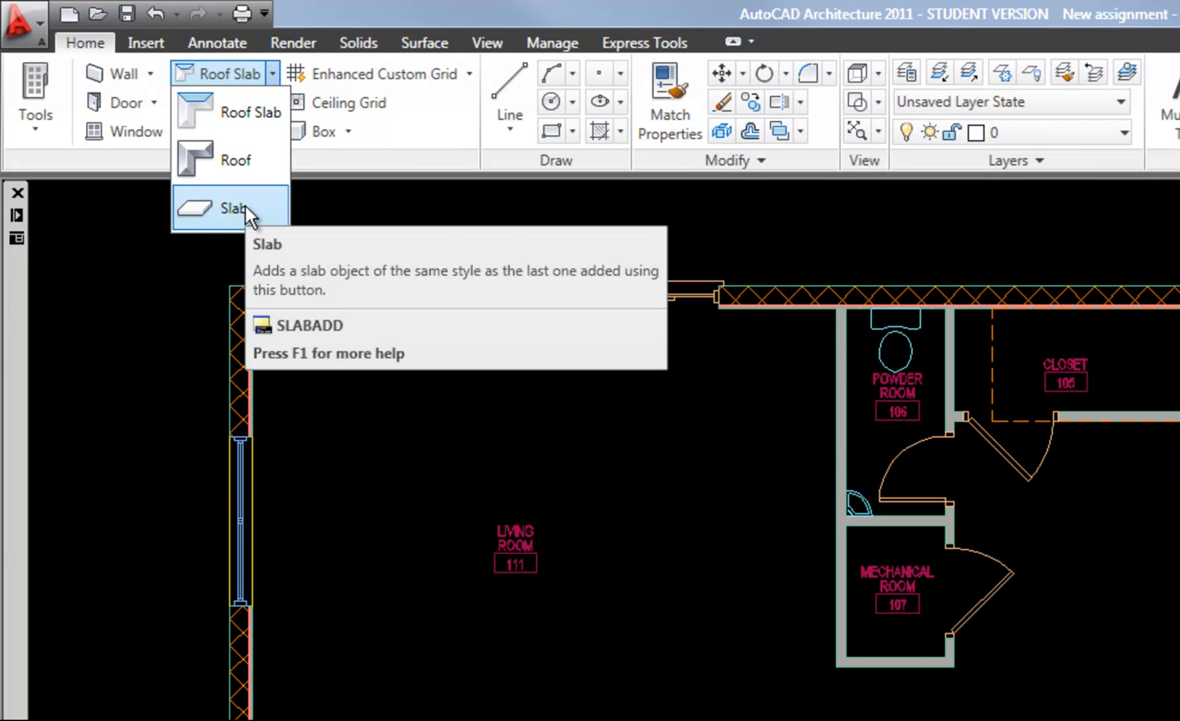
pyautogui.moveTo(249, 212)
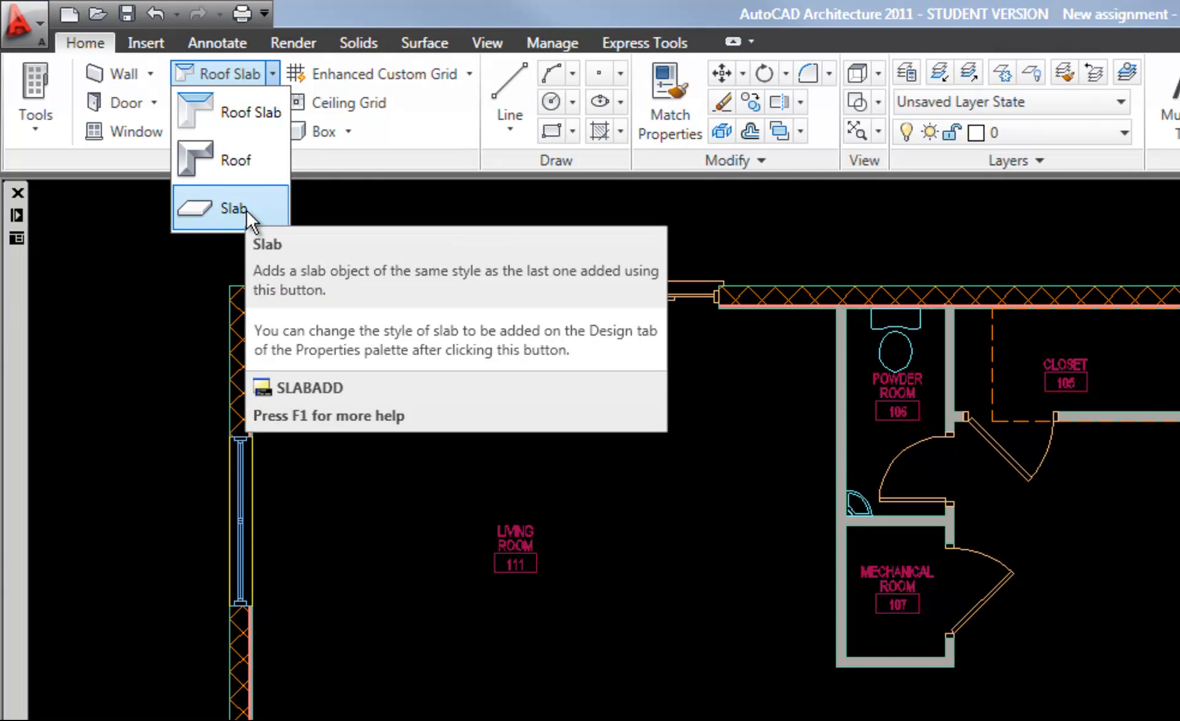
pyautogui.moveTo(362, 19)
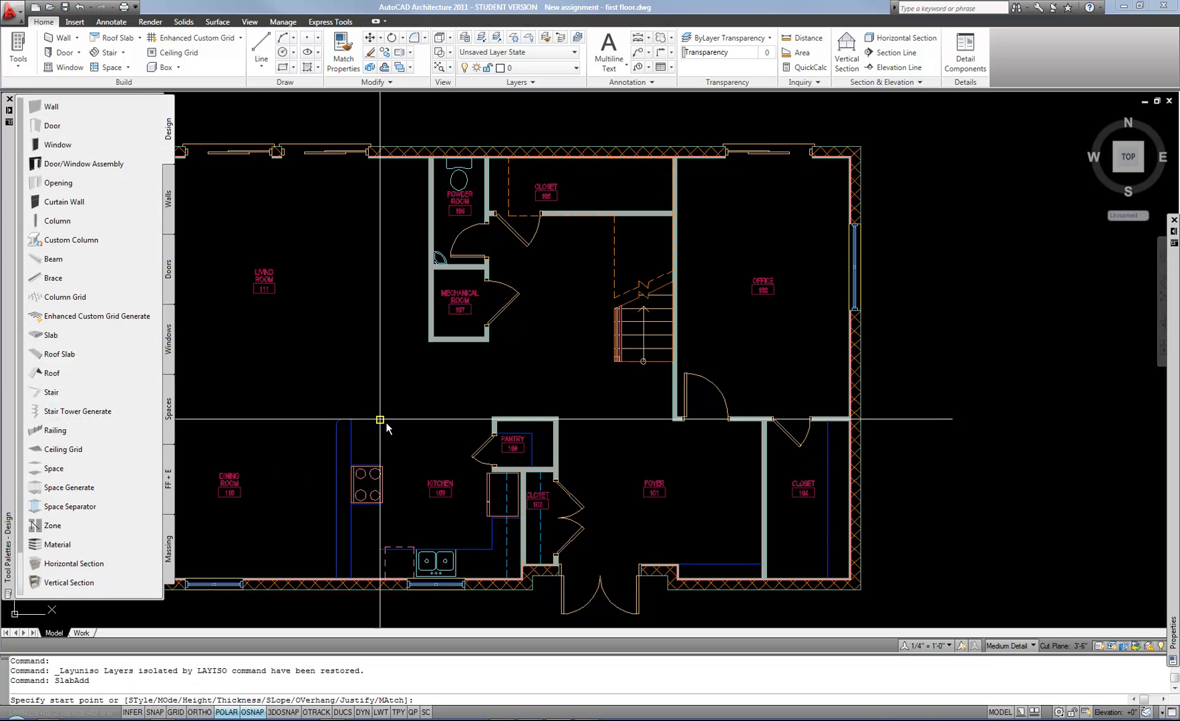
# Step: Expand the Properties palette to review the slab's Standard style, 4-inch thickness and Top justification
pyautogui.click(10, 99)
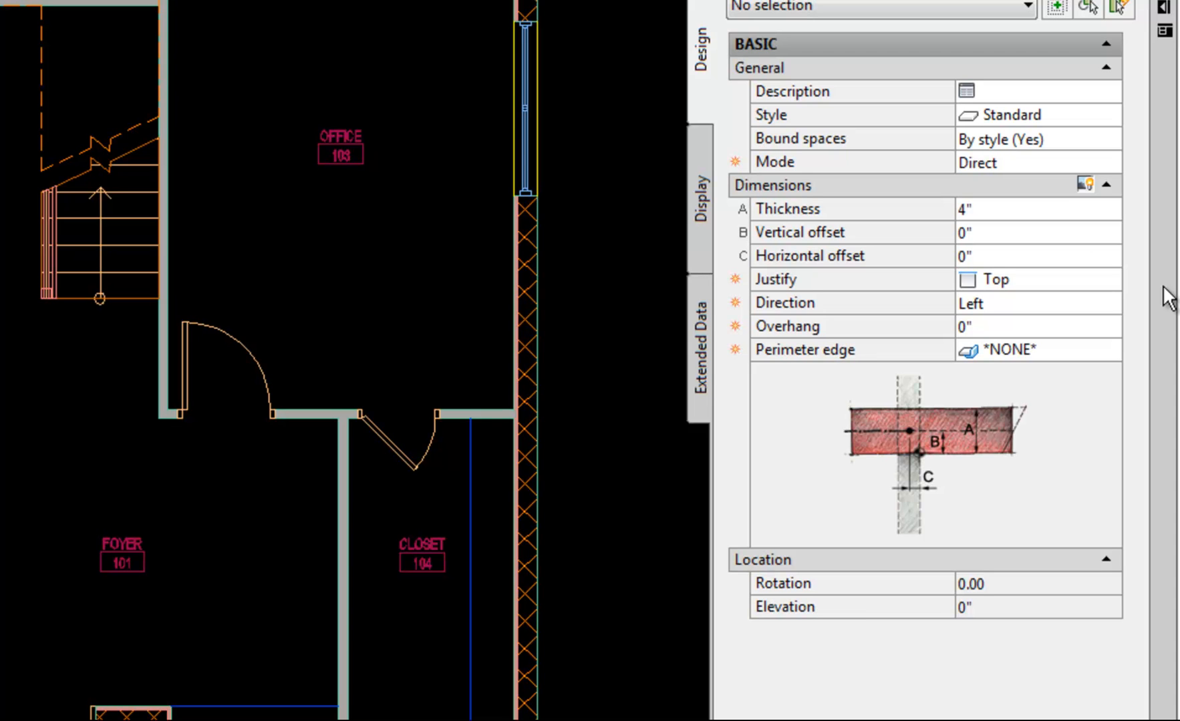
pyautogui.moveTo(1090, 175)
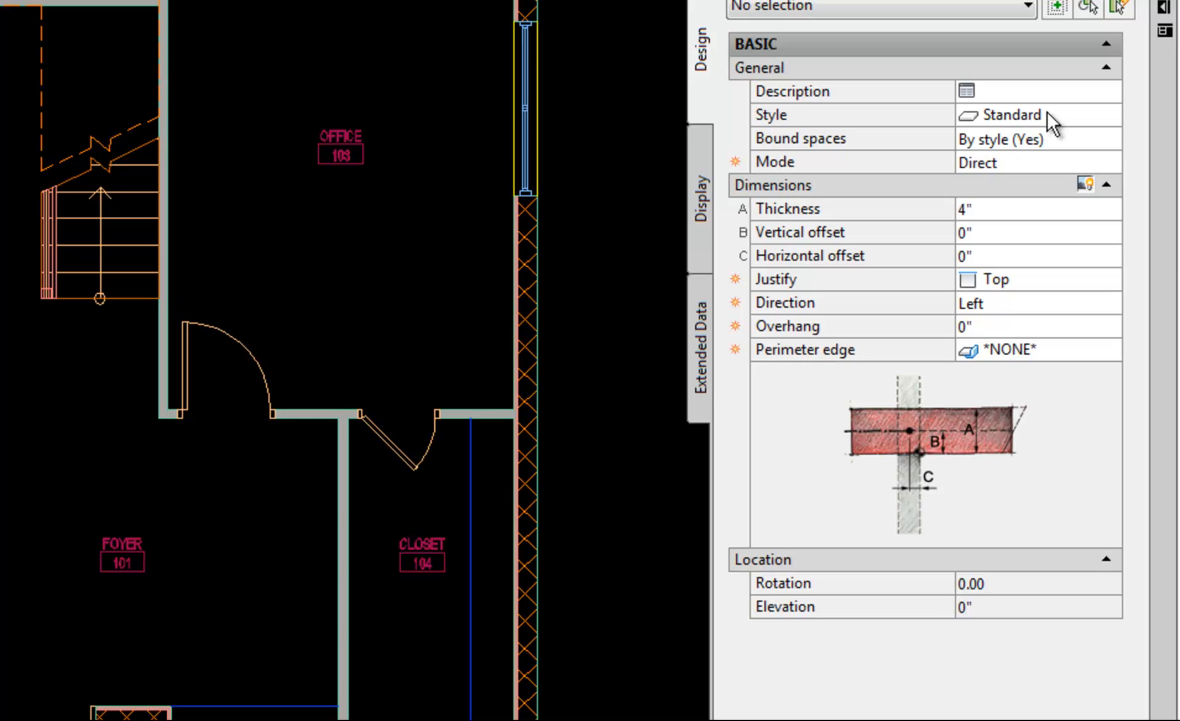
pyautogui.moveTo(1047, 143)
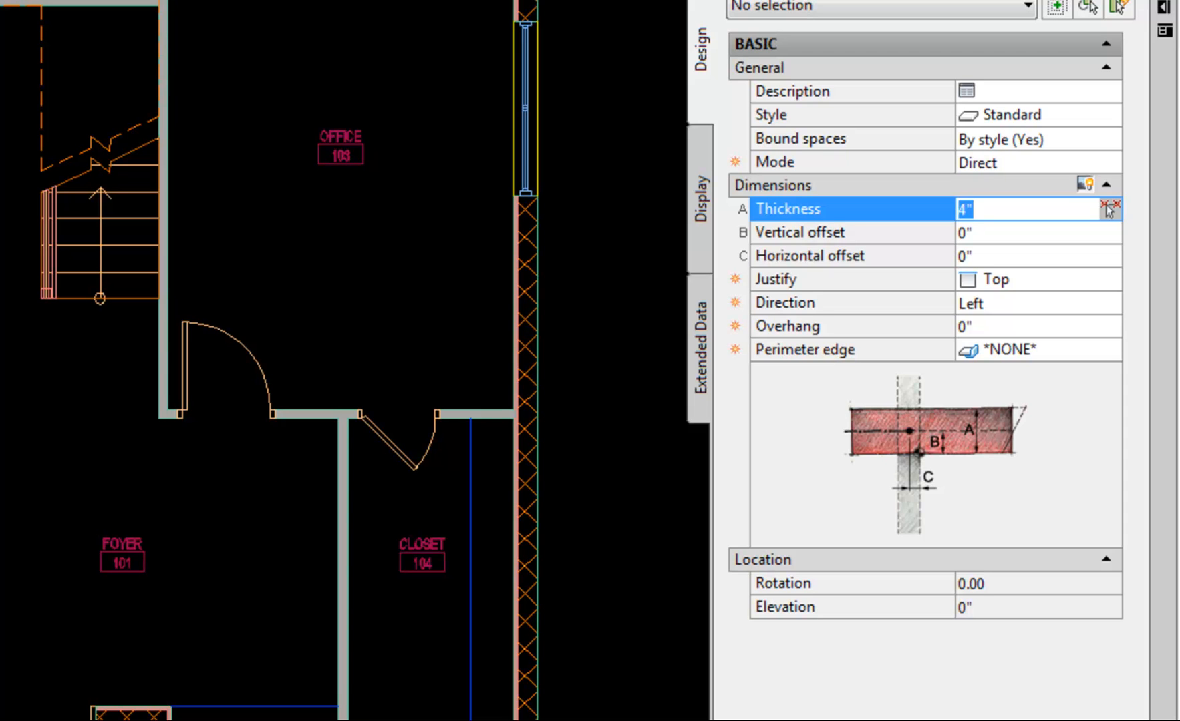
pyautogui.moveTo(913, 249)
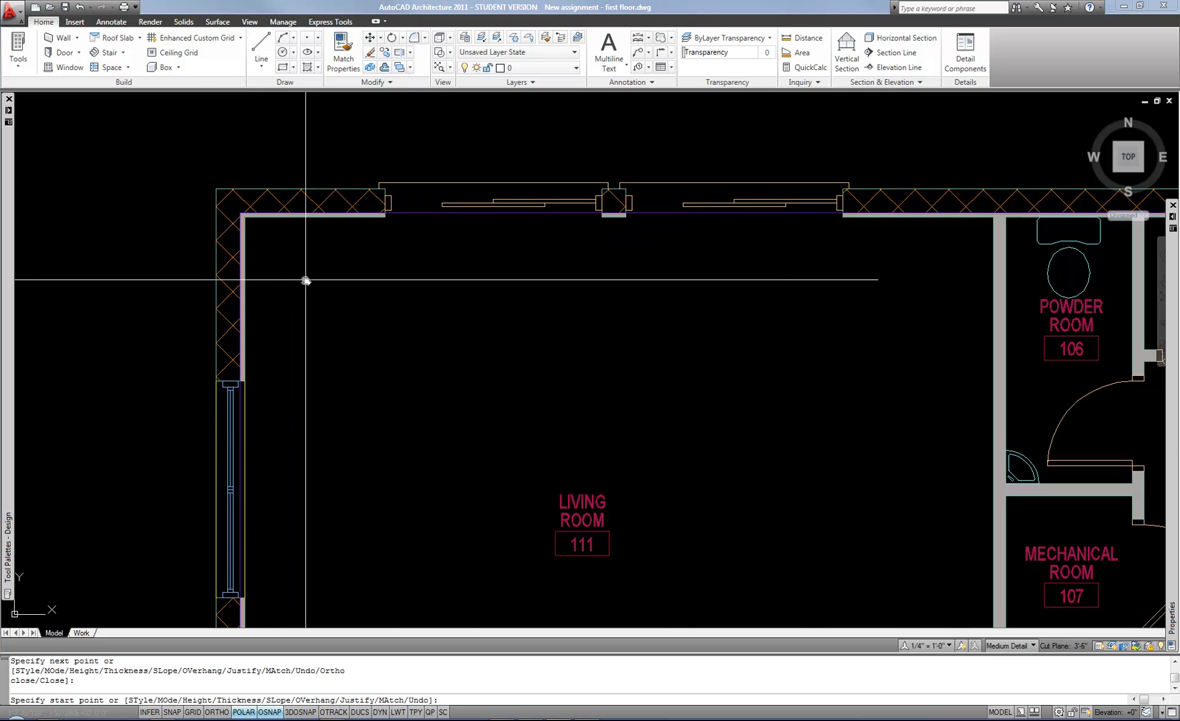
pyautogui.moveTo(297, 273)
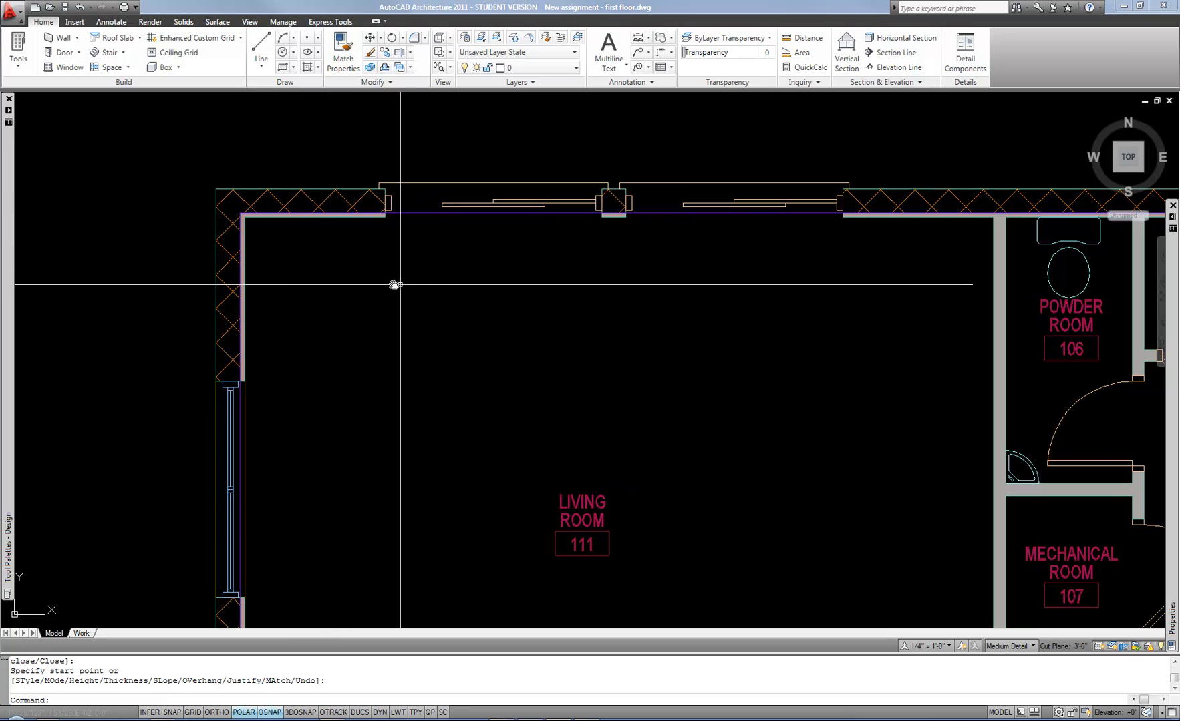
# Step: Zoom out to show the whole first-floor plan and its slab
pyautogui.scroll(-3)
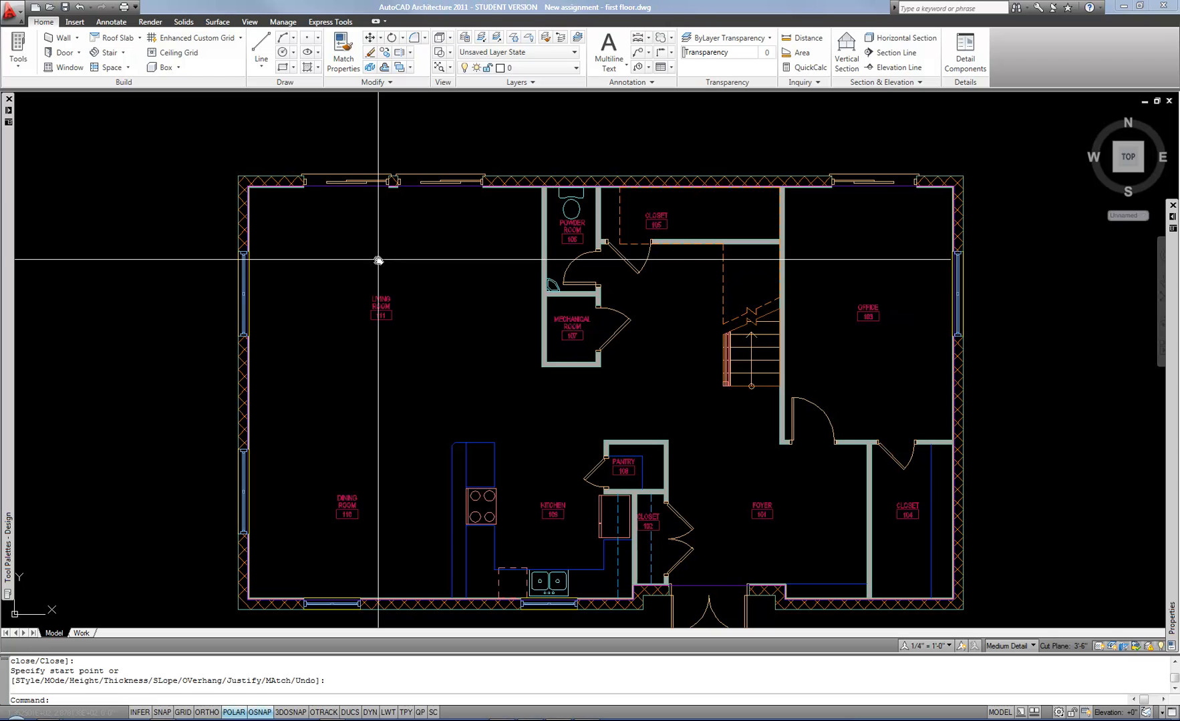
pyautogui.moveTo(318, 186)
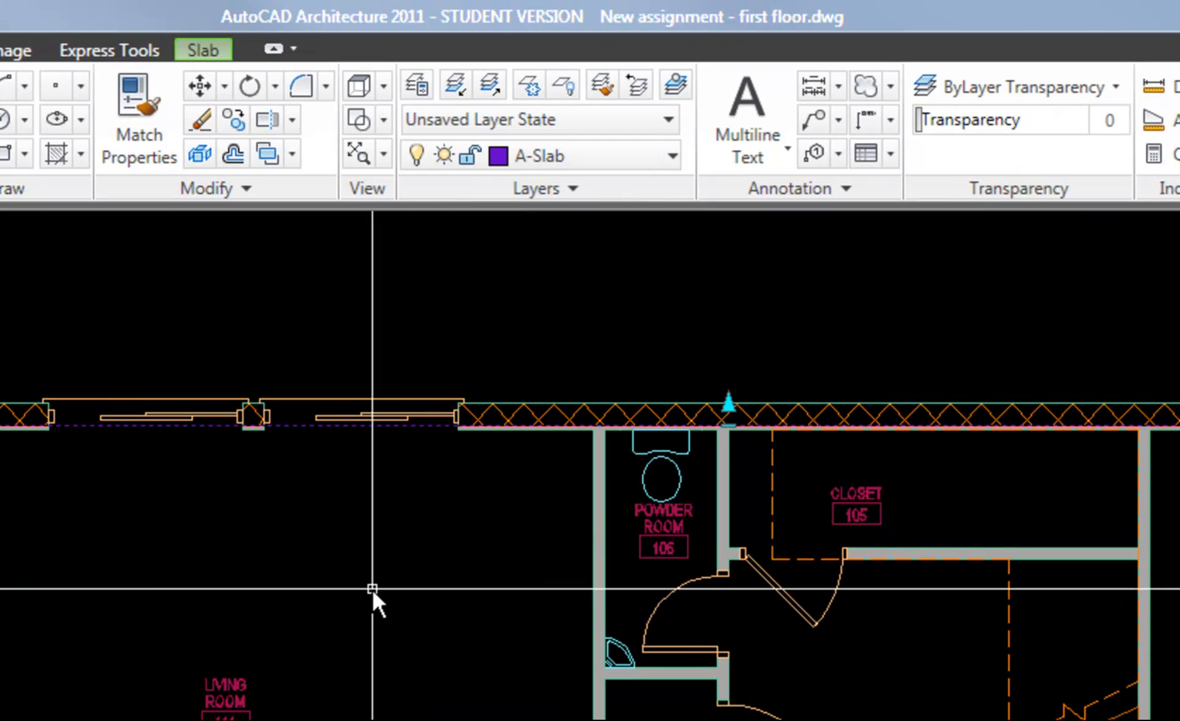
pyautogui.moveTo(353, 658)
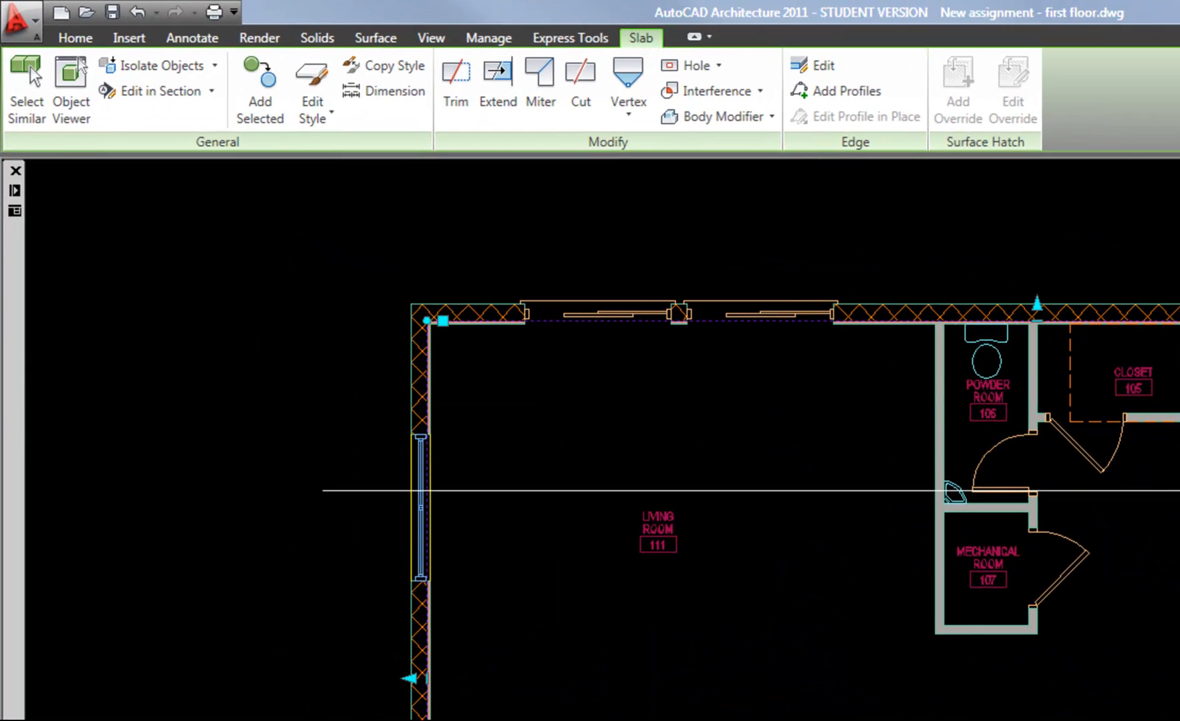
pyautogui.click(579, 82)
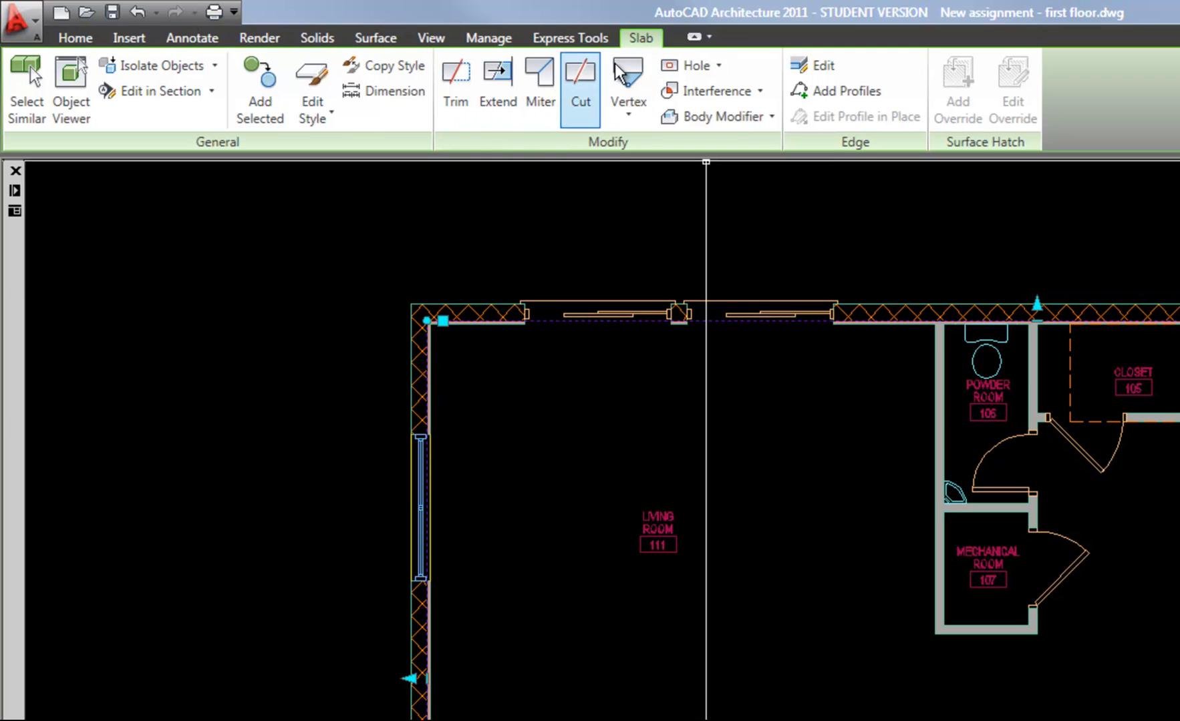
pyautogui.moveTo(710, 91)
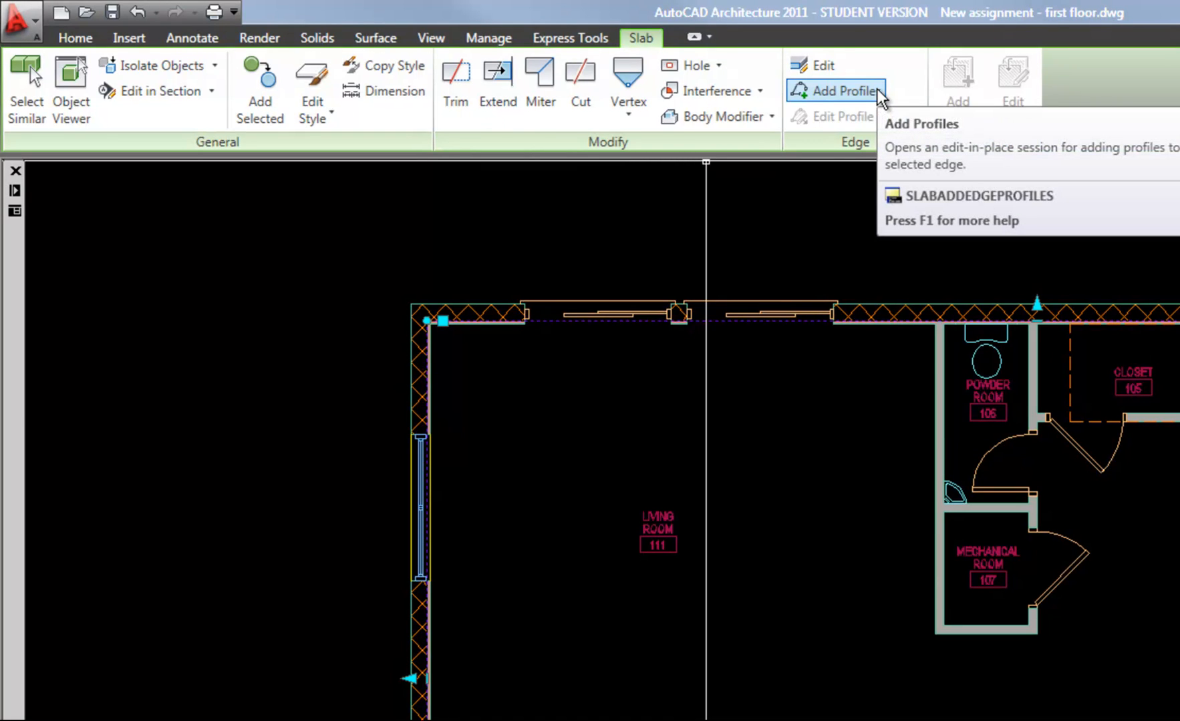
pyautogui.moveTo(695, 66)
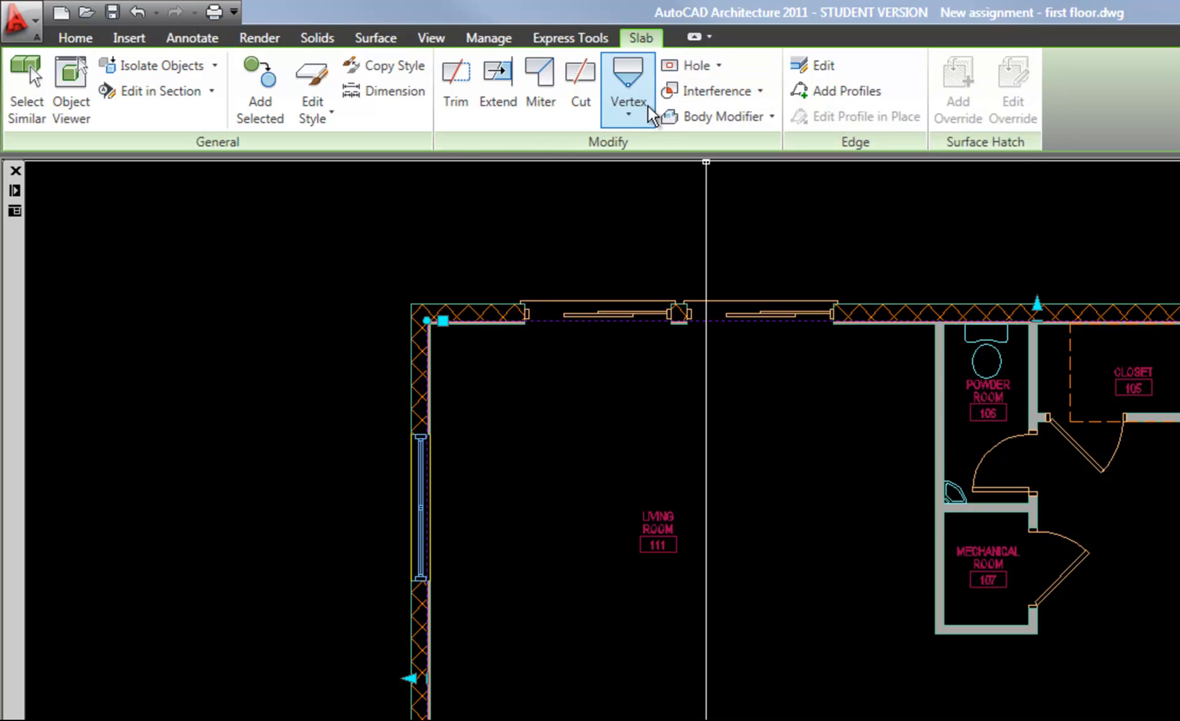
pyautogui.moveTo(627, 83)
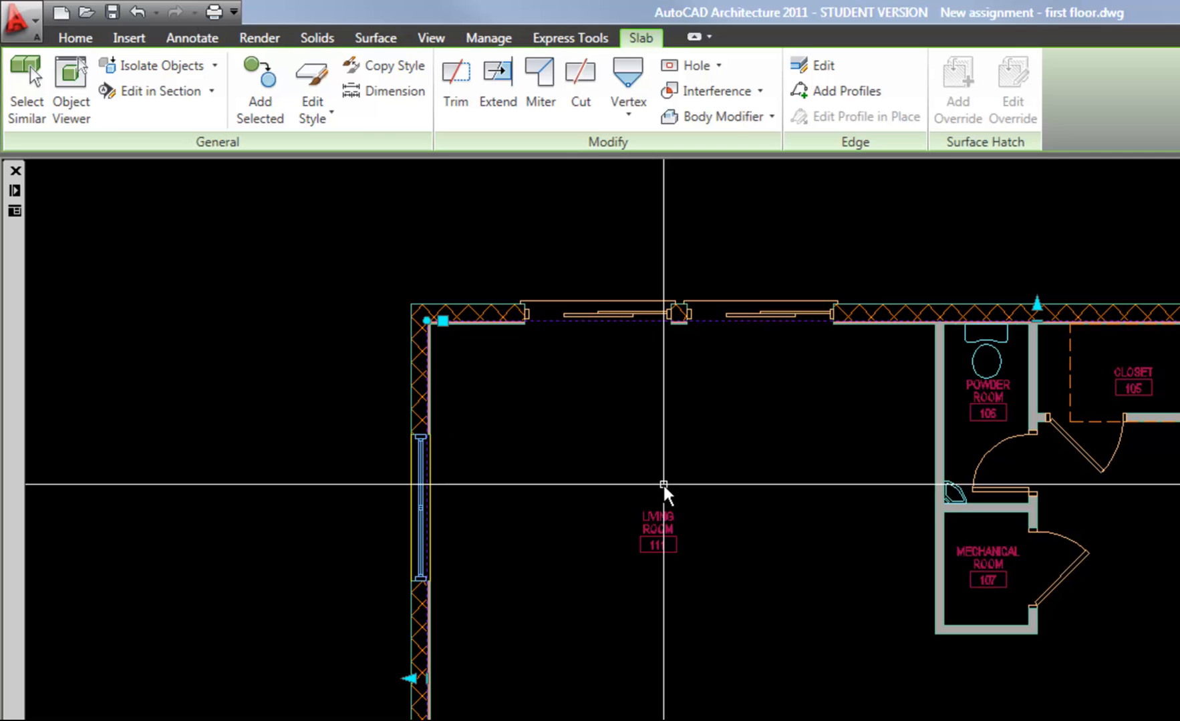
pyautogui.moveTo(655, 482)
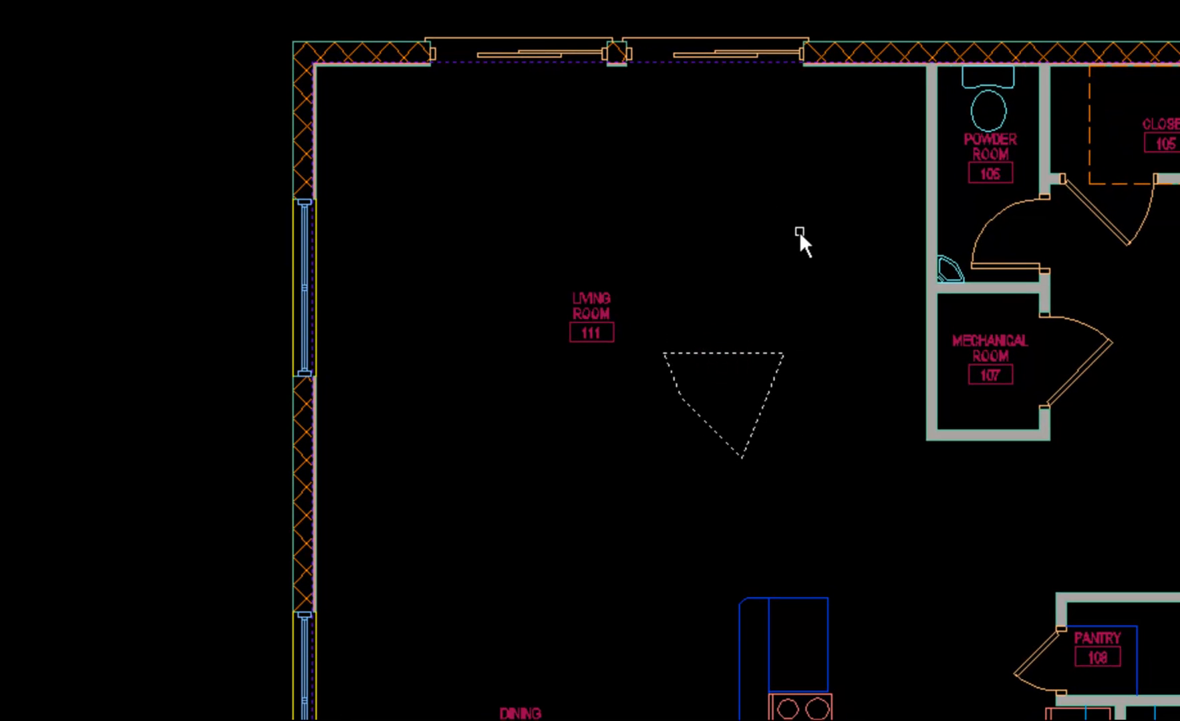
# Step: Answer Yes to erase the triangle polyline after adding the living-room hole
pyautogui.scroll(-3)
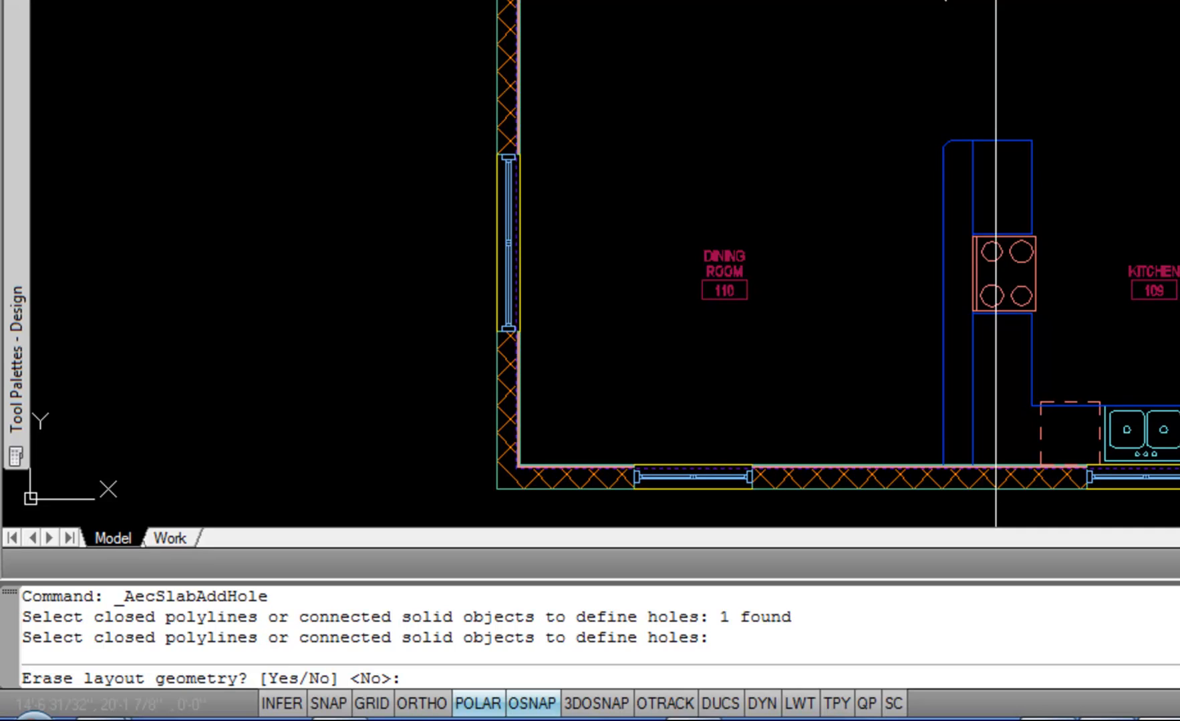
pyautogui.write('y')
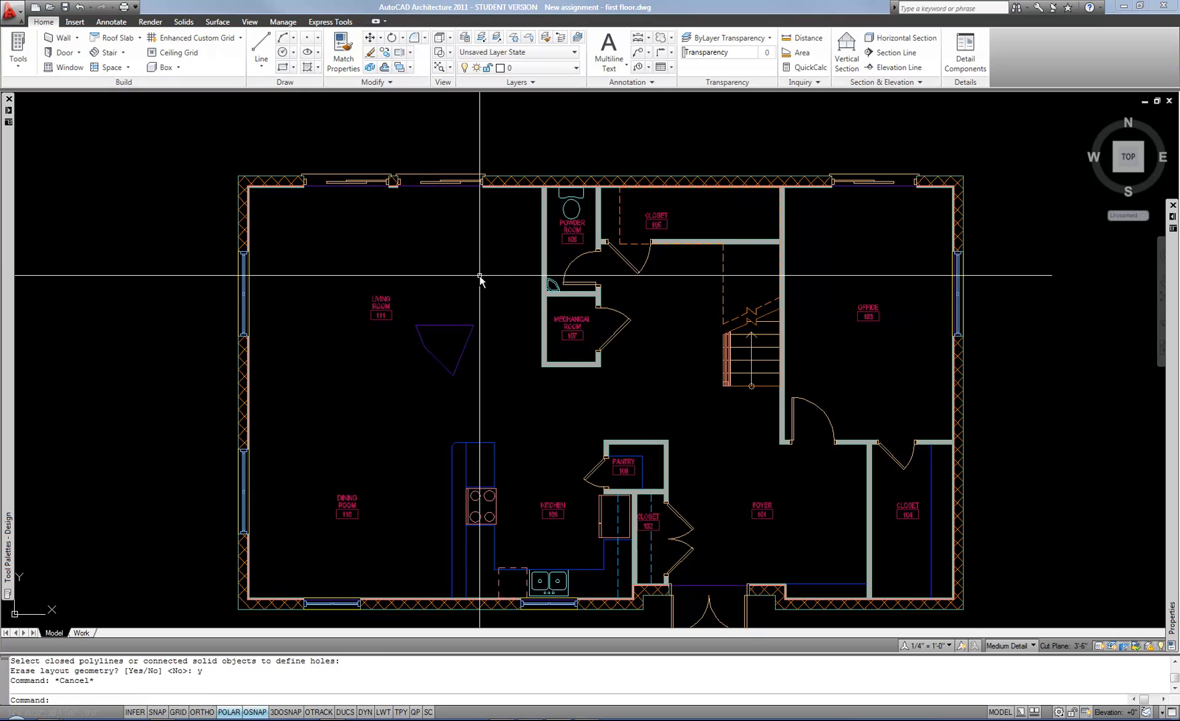
pyautogui.moveTo(472, 301)
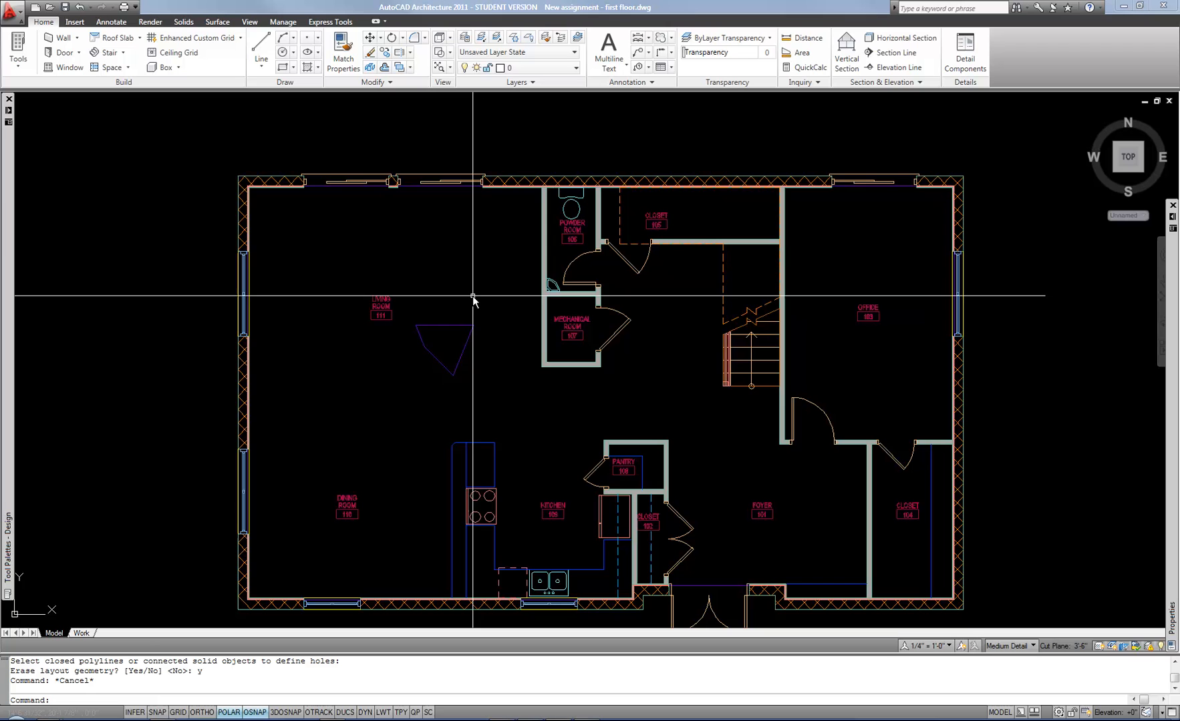
pyautogui.moveTo(448, 316)
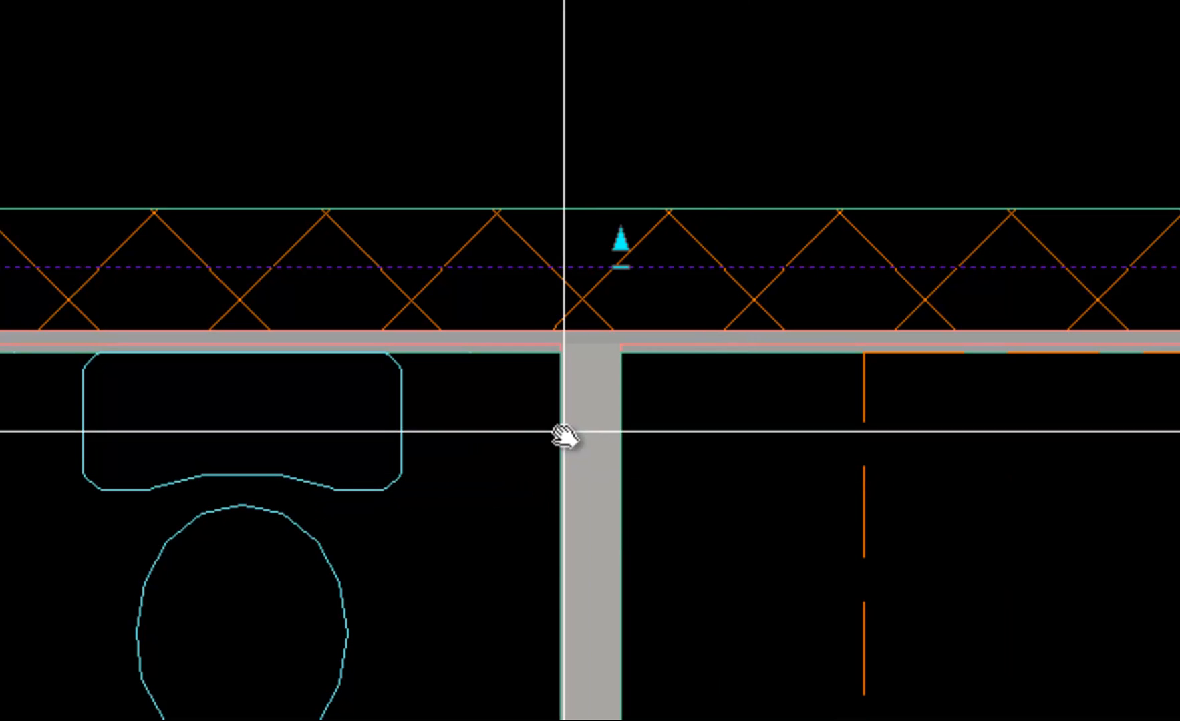
pyautogui.moveTo(1001, 436)
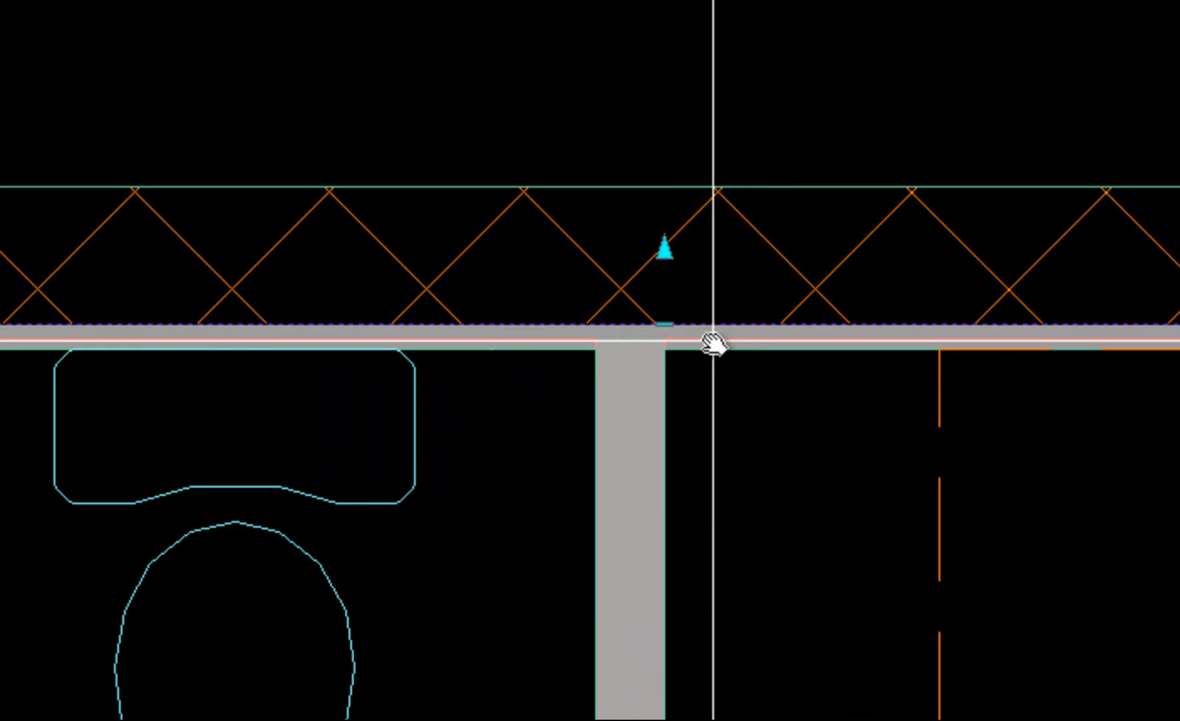
pyautogui.moveTo(668, 329)
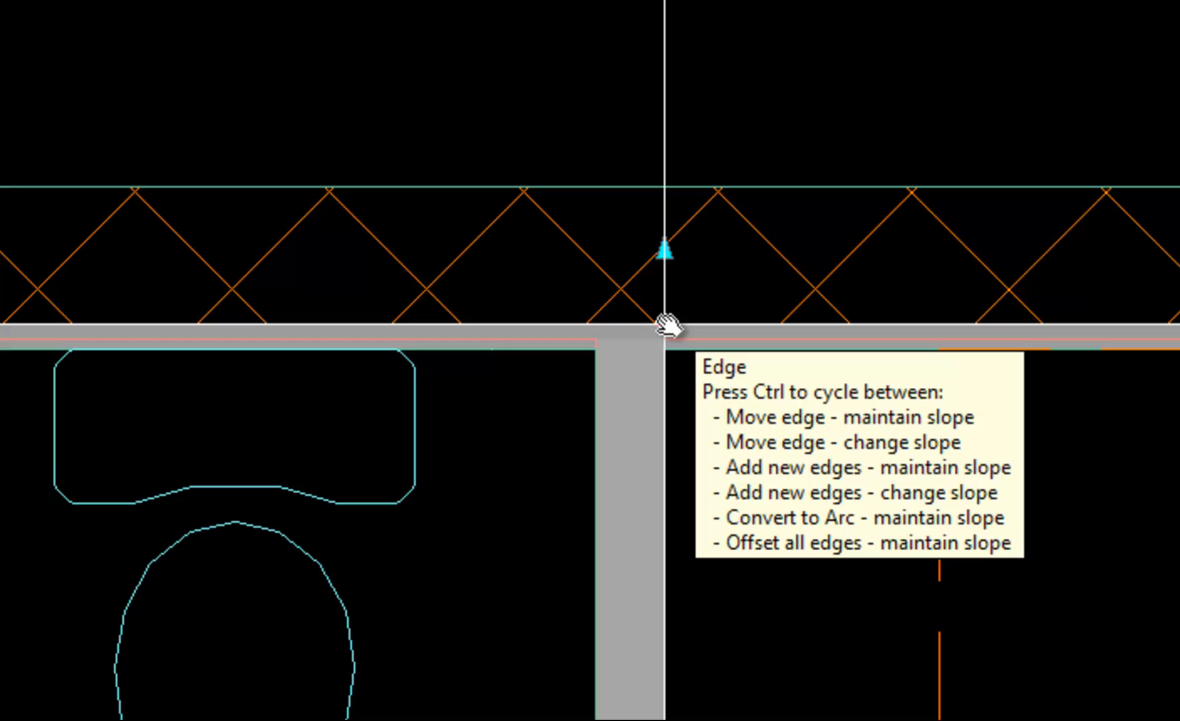
pyautogui.click(666, 327)
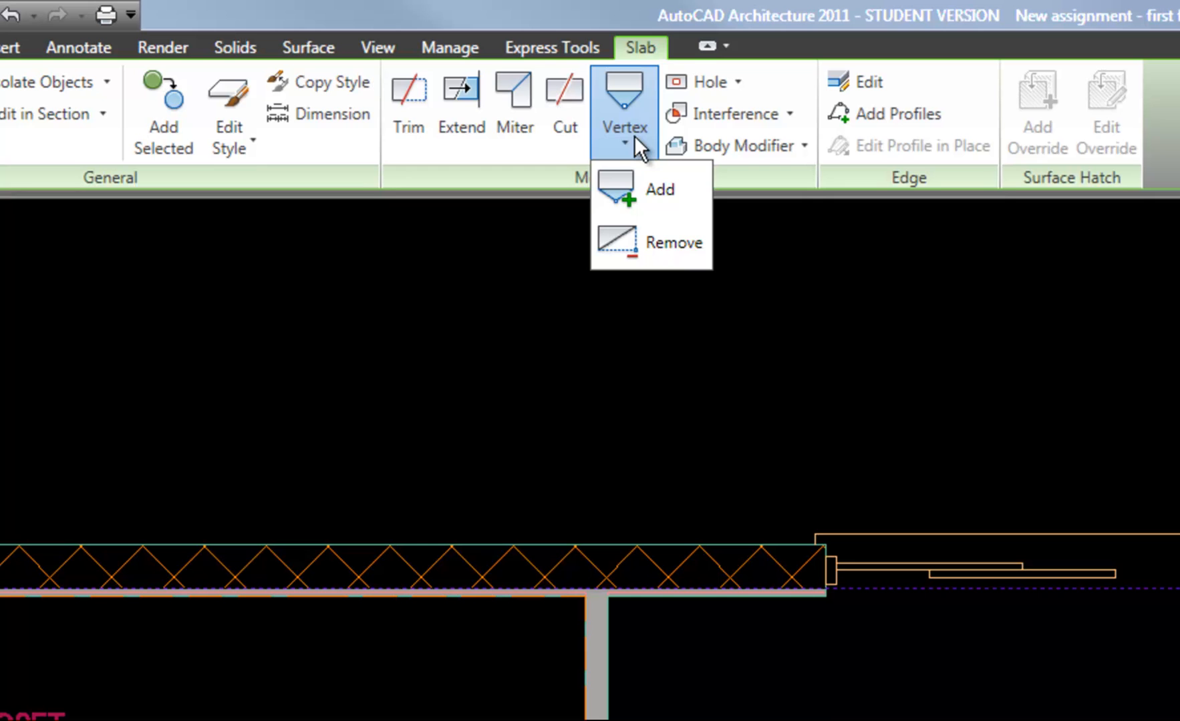
pyautogui.moveTo(647, 189)
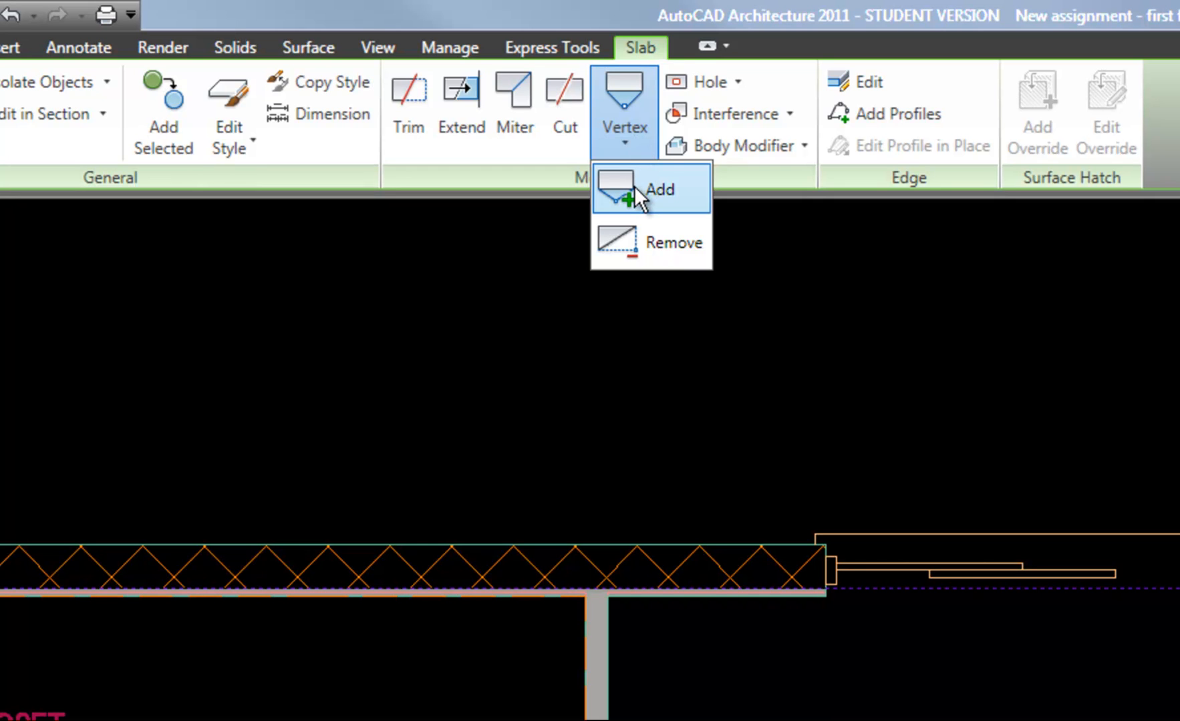
pyautogui.moveTo(658, 189)
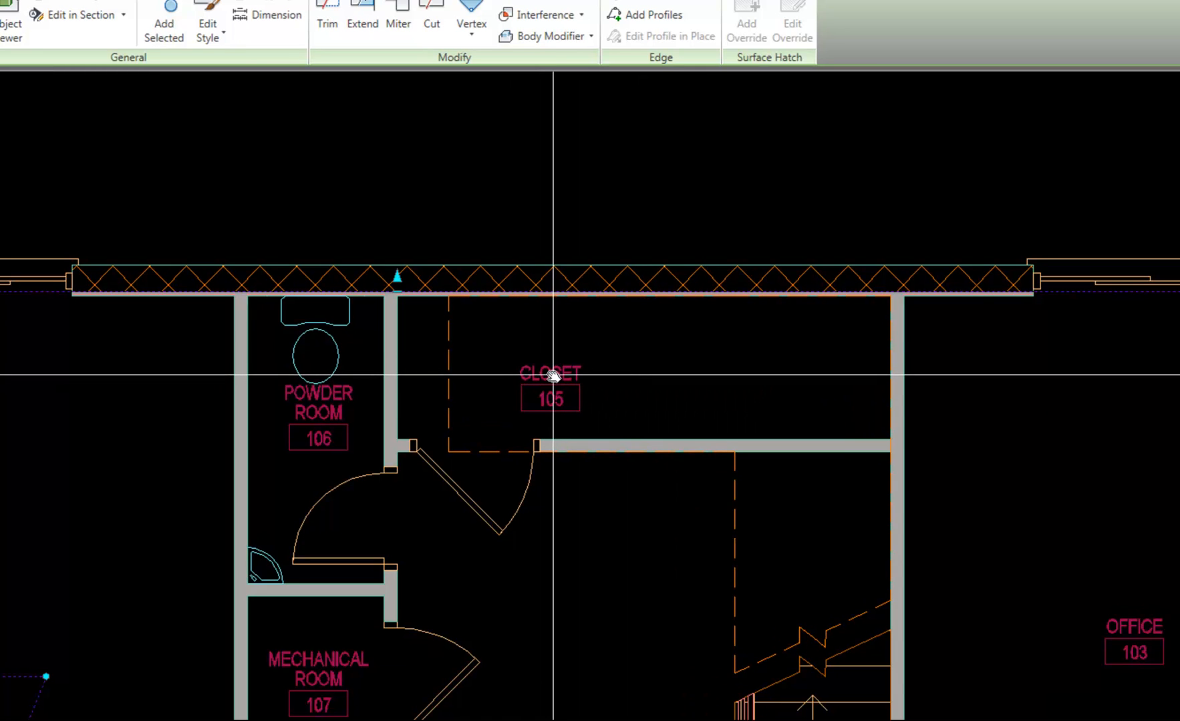
# Step: Place a new vertex on the slab's top edge above the closet
pyautogui.click(549, 386)
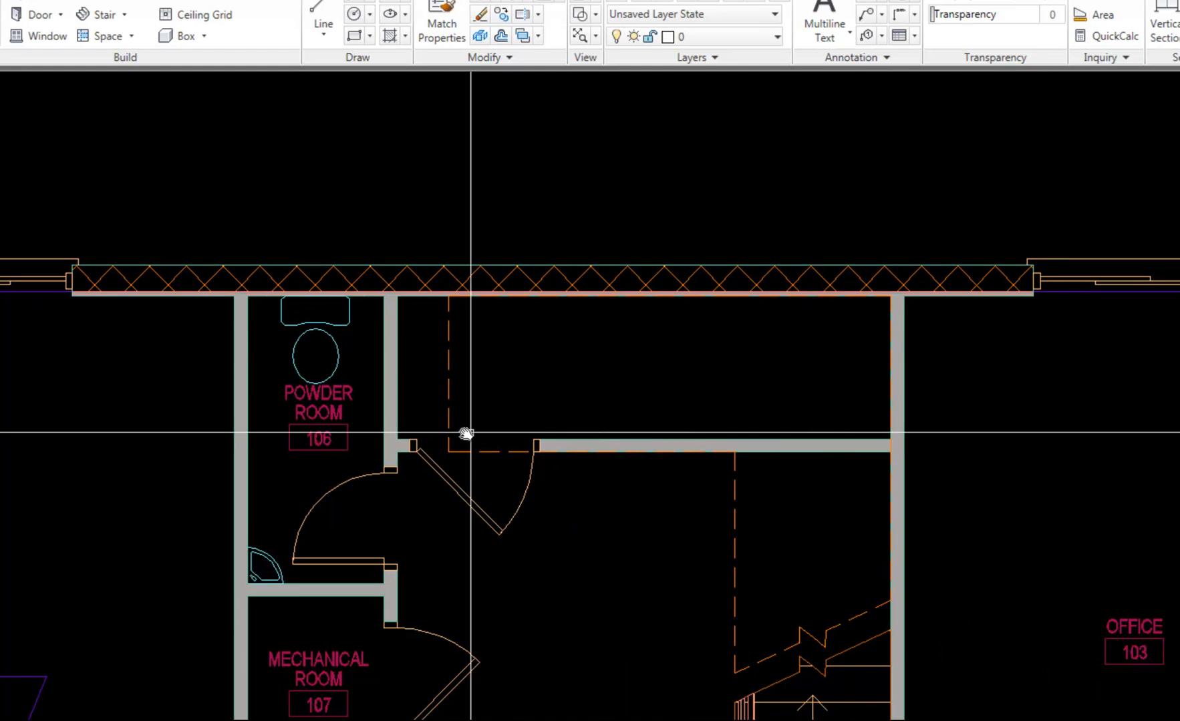
pyautogui.moveTo(903, 299)
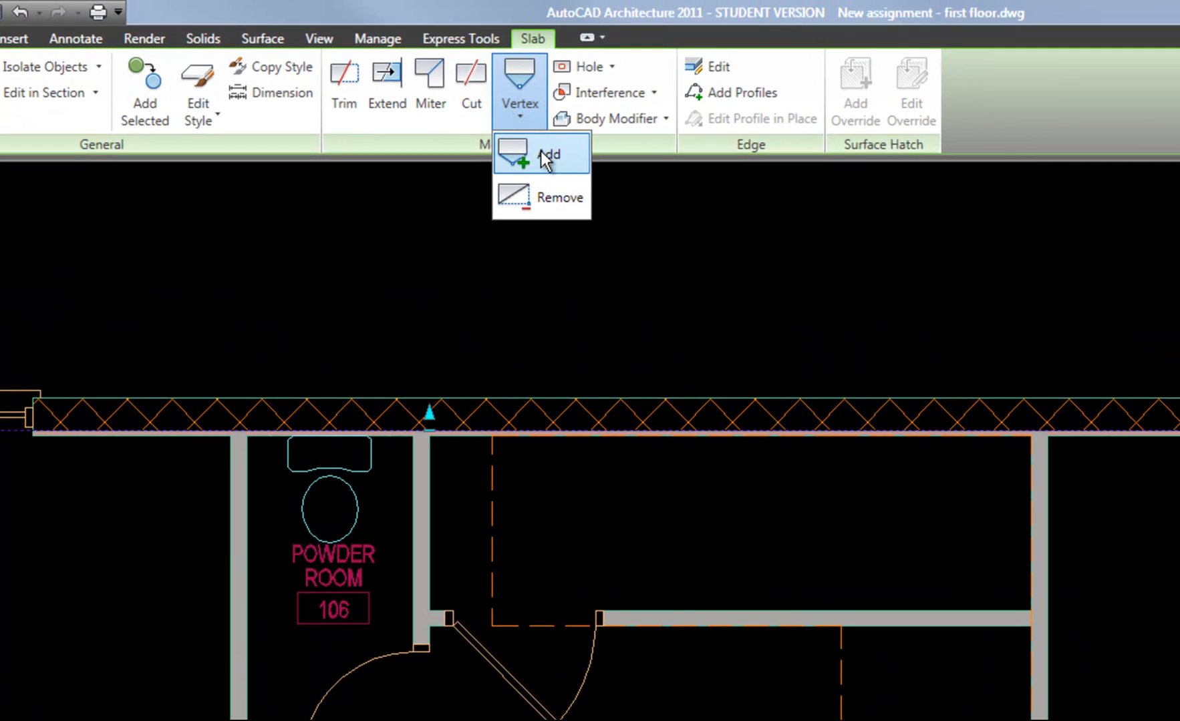
# Step: Add vertices on the slab's north edge above the powder room wall and closet wall
pyautogui.click(548, 153)
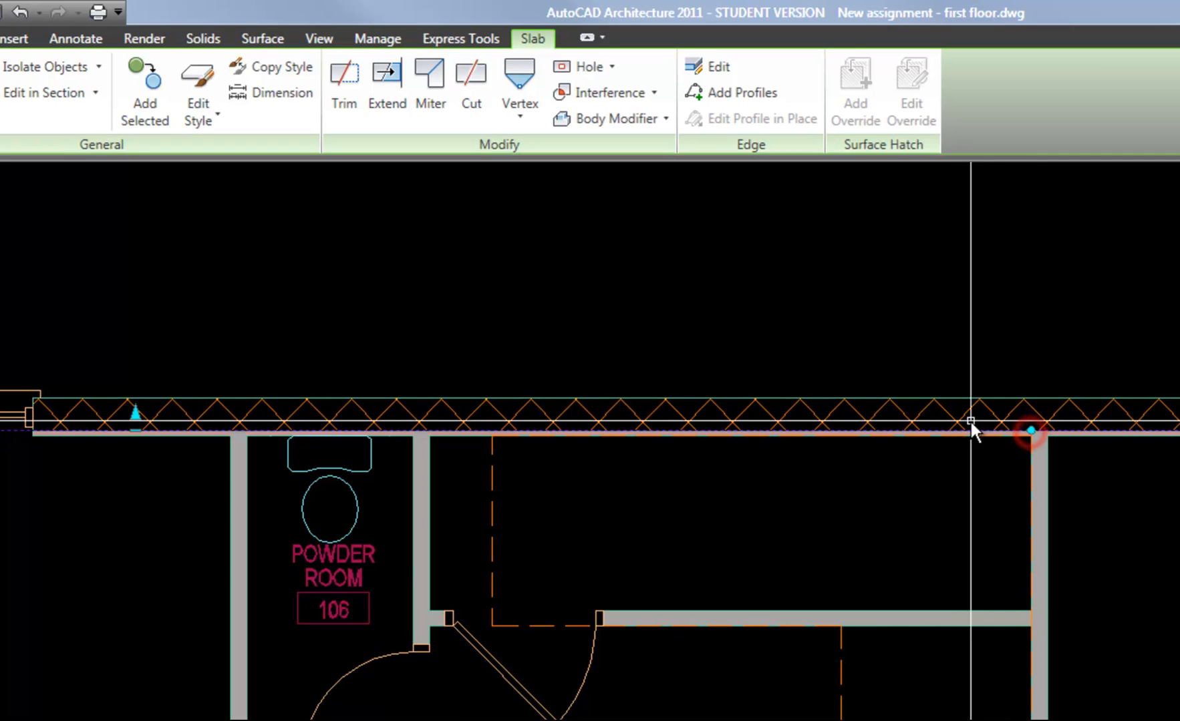
pyautogui.click(470, 79)
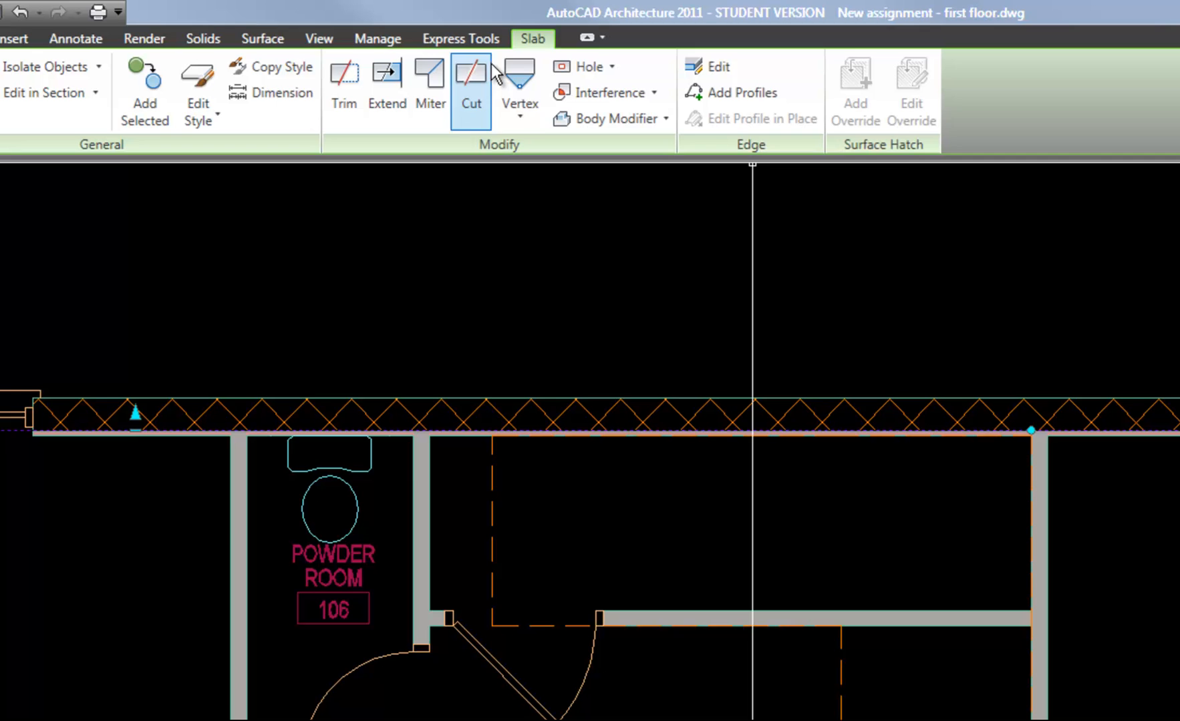
pyautogui.moveTo(519, 83)
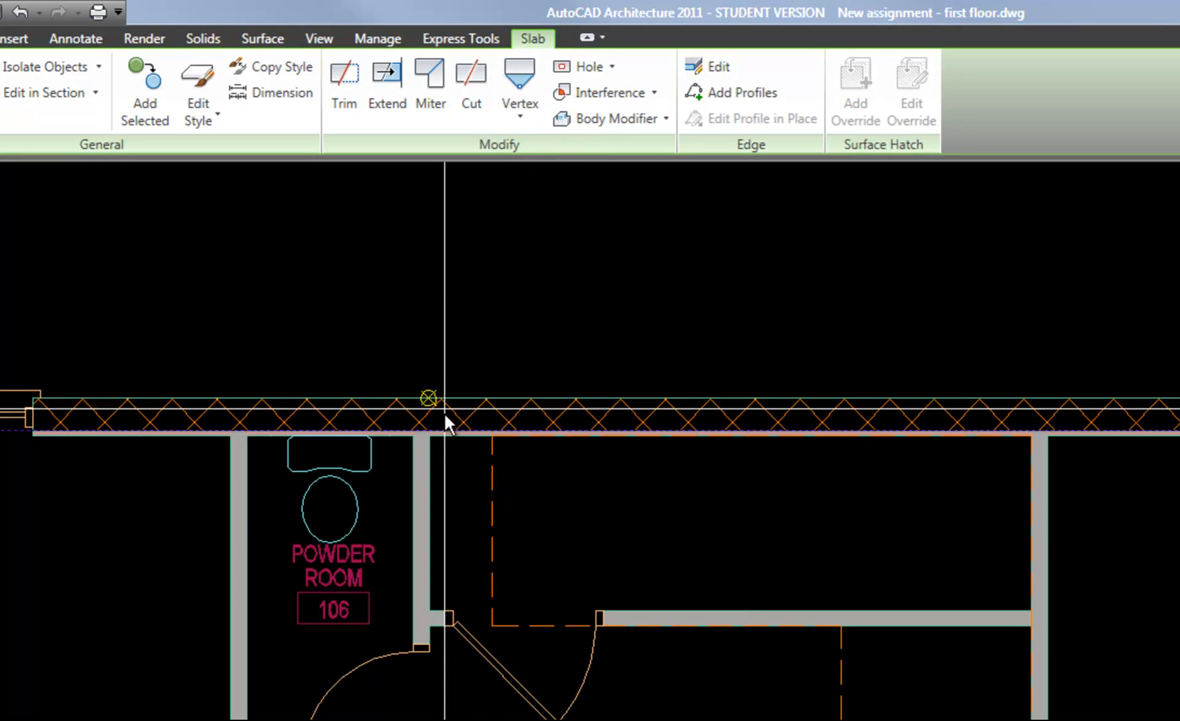
pyautogui.click(429, 431)
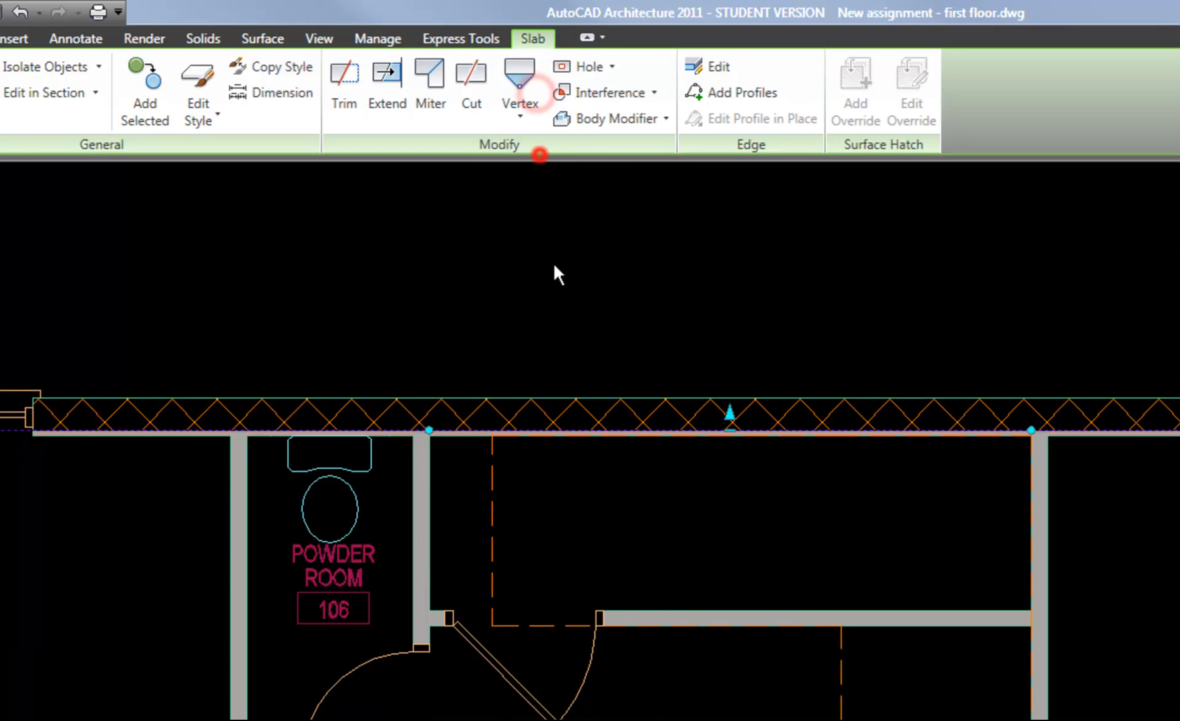
pyautogui.moveTo(428, 613)
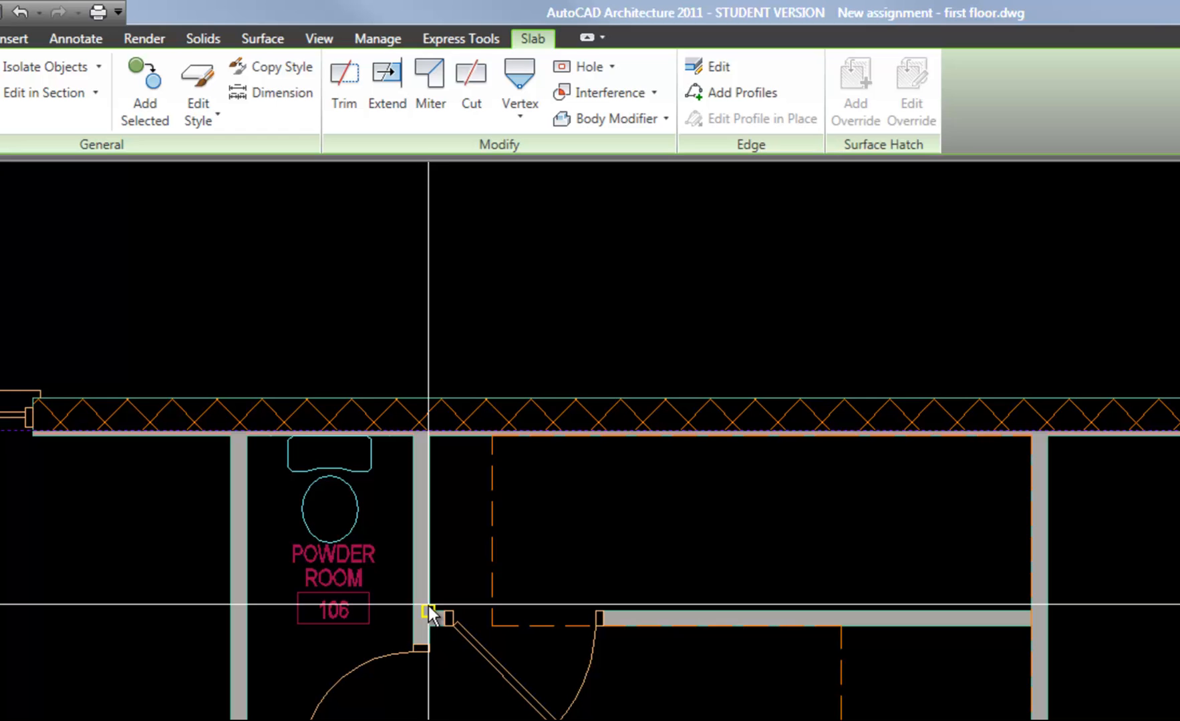
pyautogui.moveTo(542, 447)
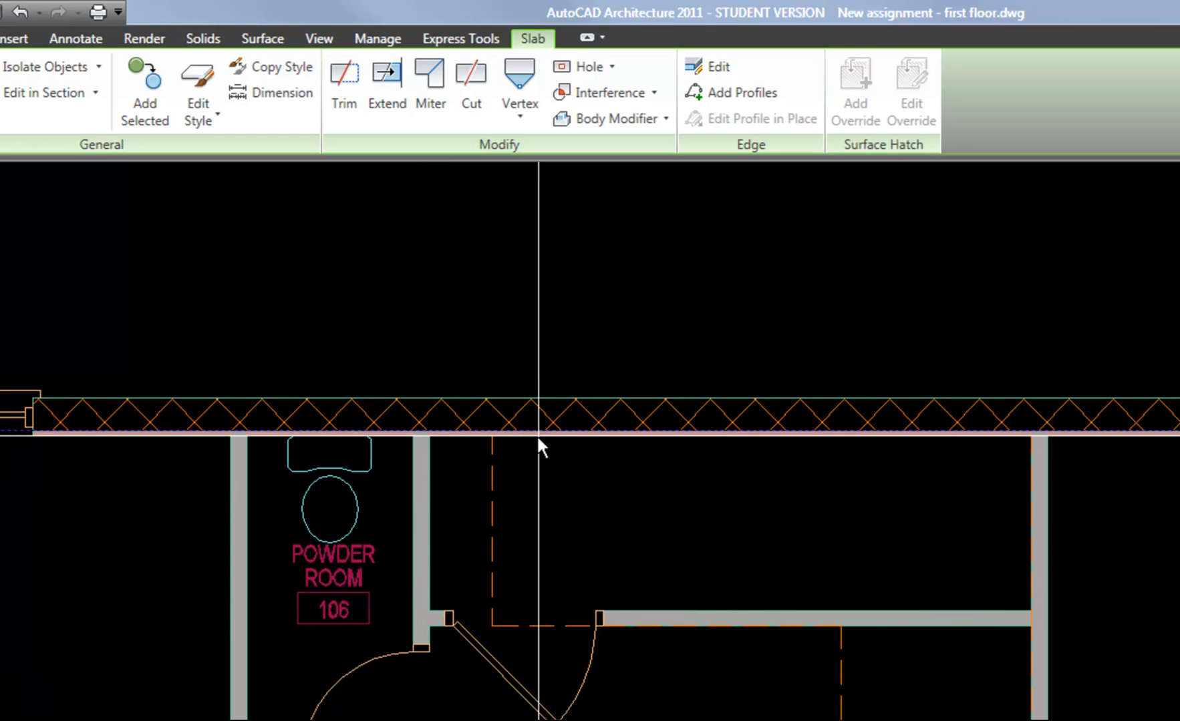
pyautogui.click(515, 433)
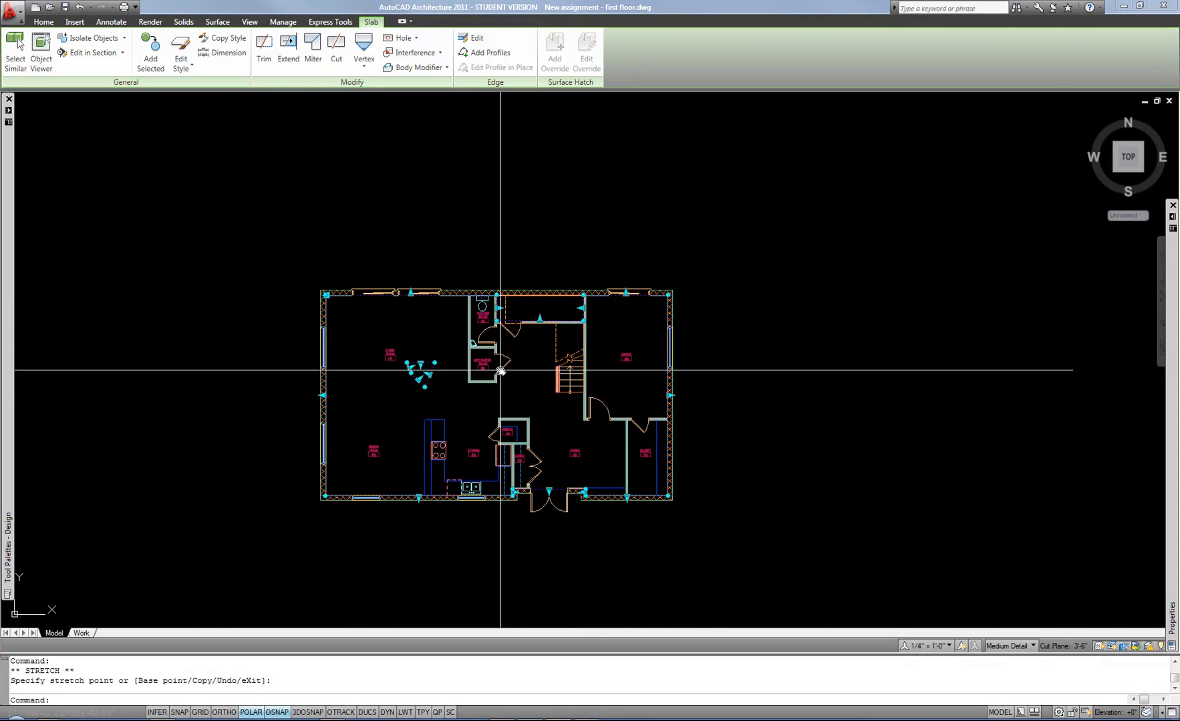
# Step: Zoom in on the closet beside the powder room to stretch the slab edge
pyautogui.scroll(3)
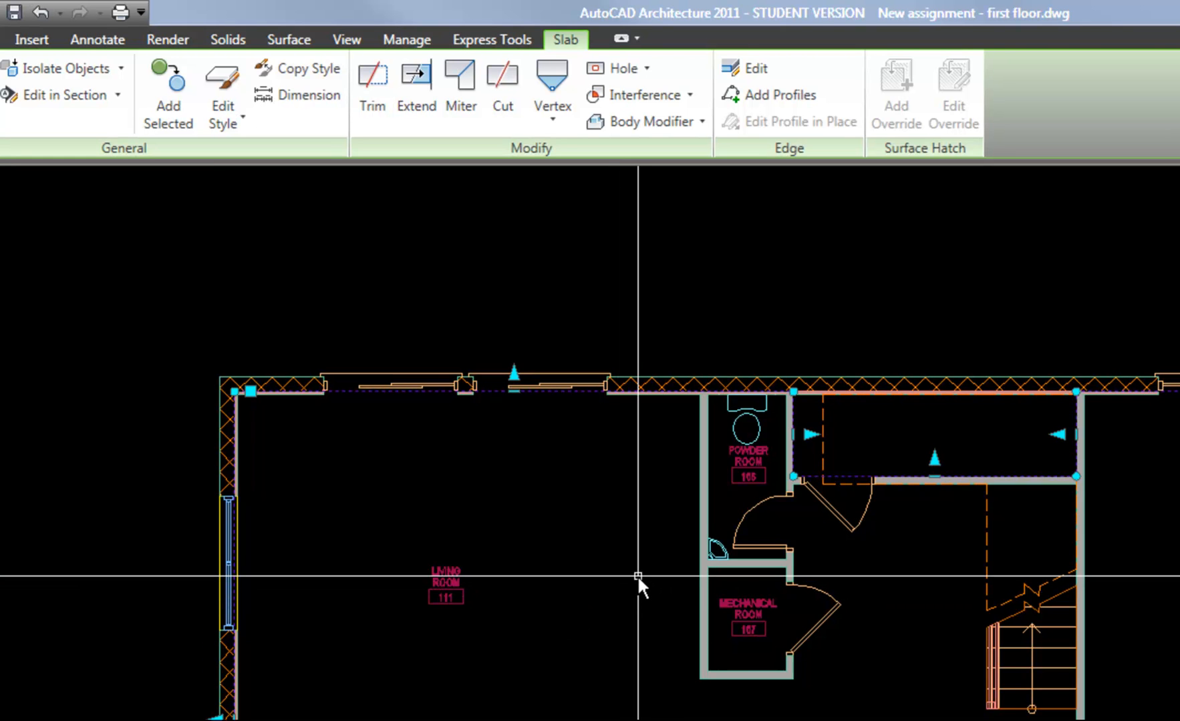
pyautogui.moveTo(645, 585)
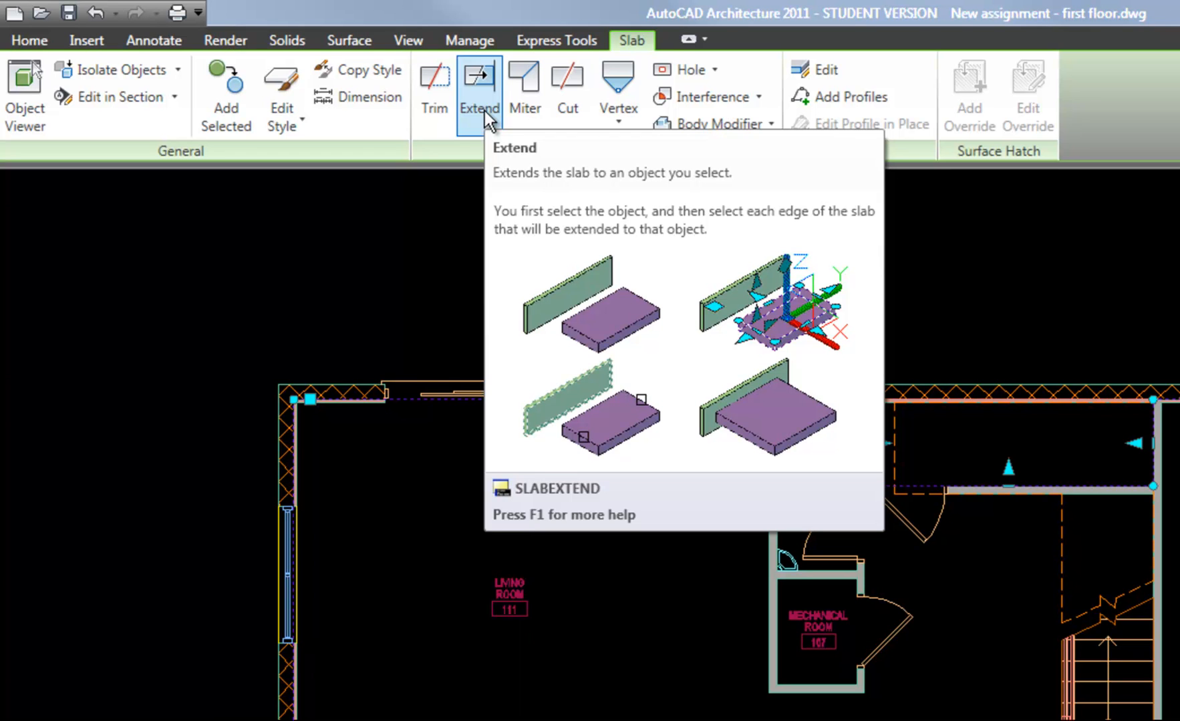
pyautogui.moveTo(414, 79)
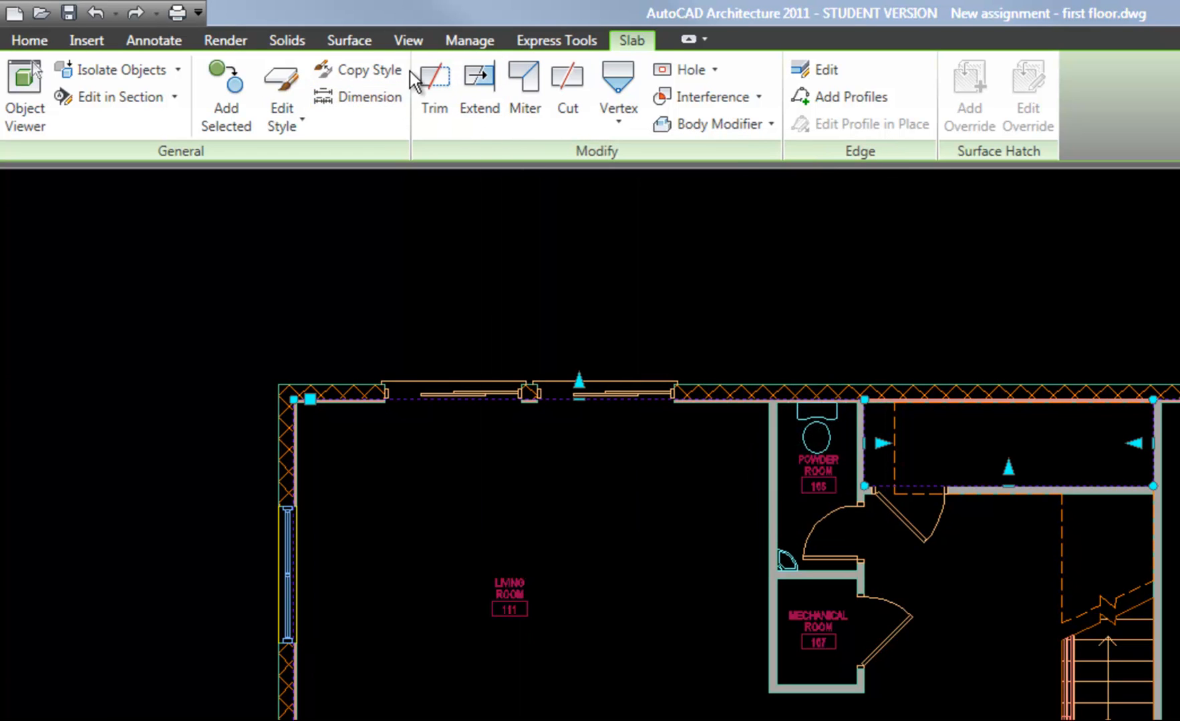
pyautogui.moveTo(816, 384)
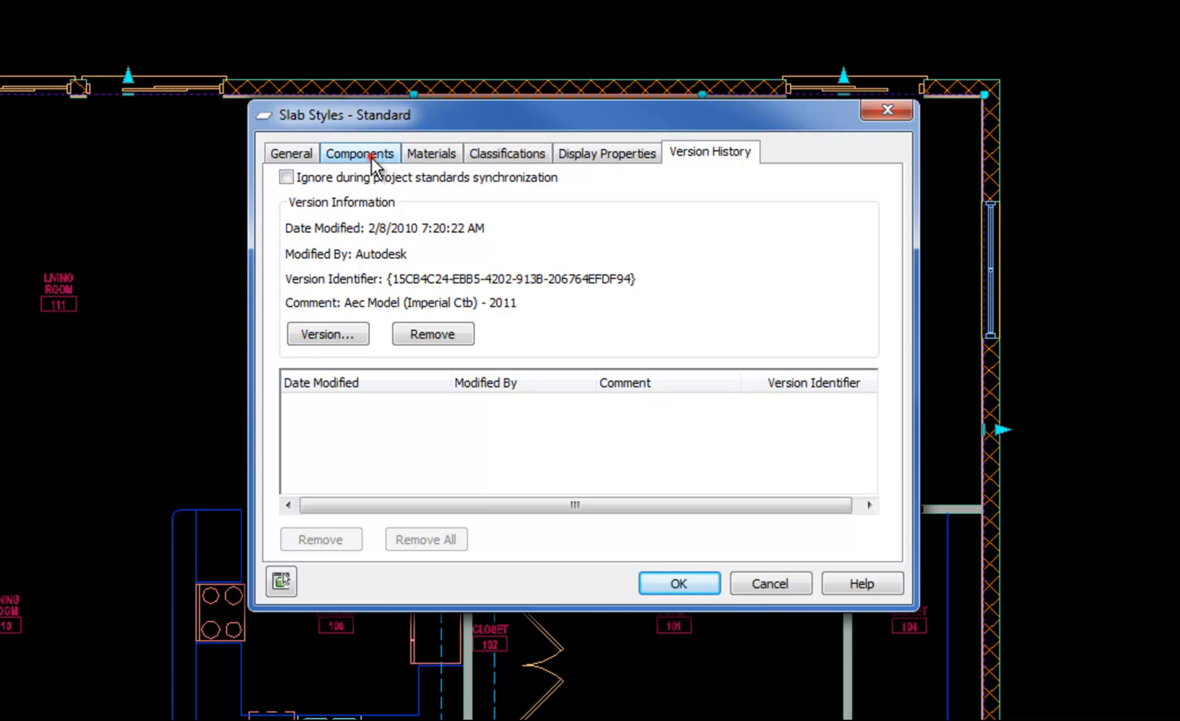
# Step: Check the Standard style's component thickness, then its materials: Unnamed and Shrink Wrap Body use Standard
pyautogui.click(359, 153)
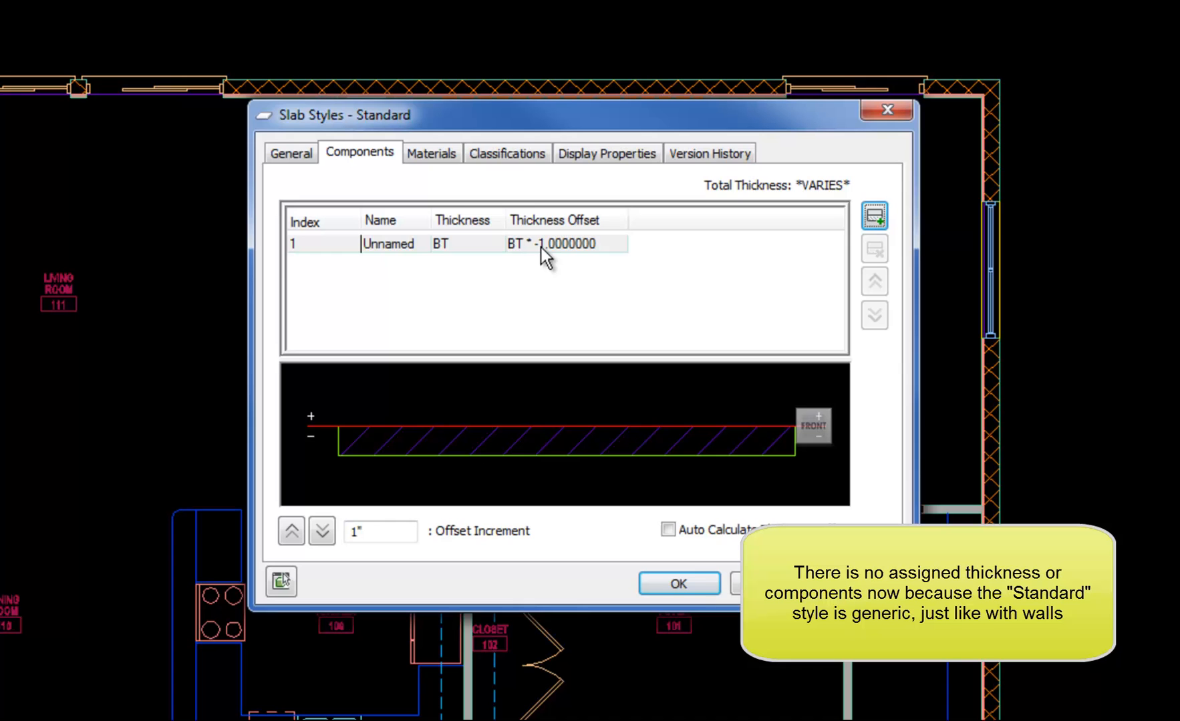
pyautogui.moveTo(554, 258)
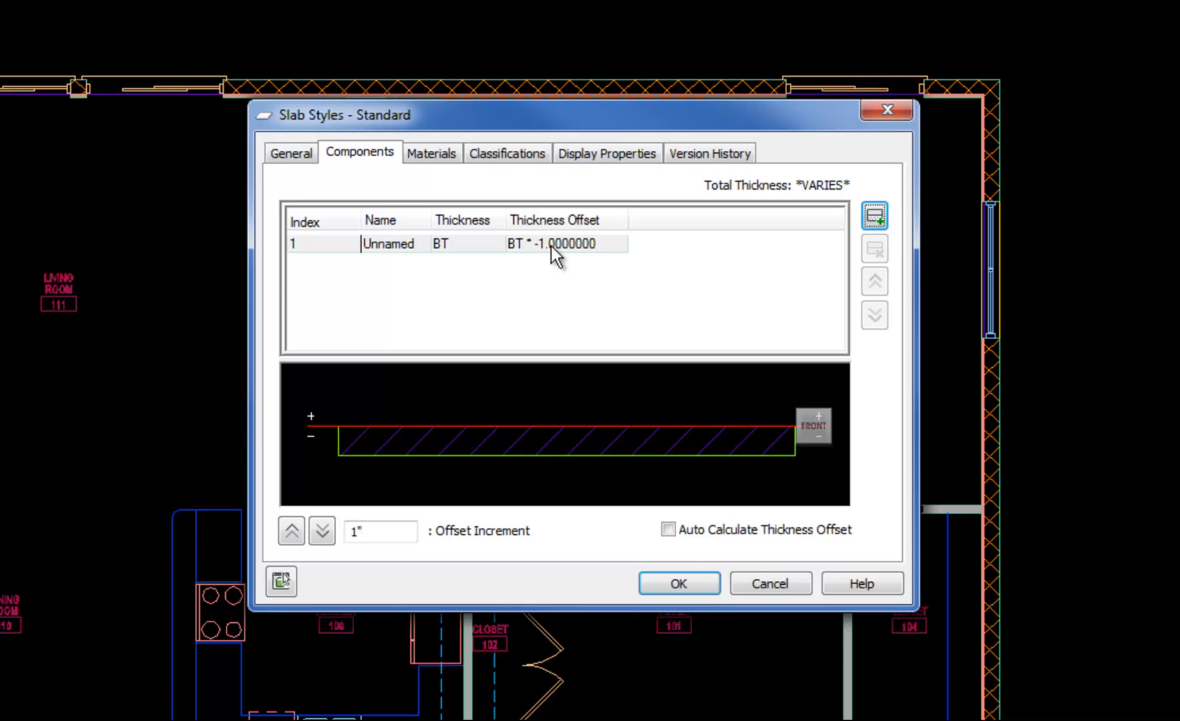
pyautogui.moveTo(532, 232)
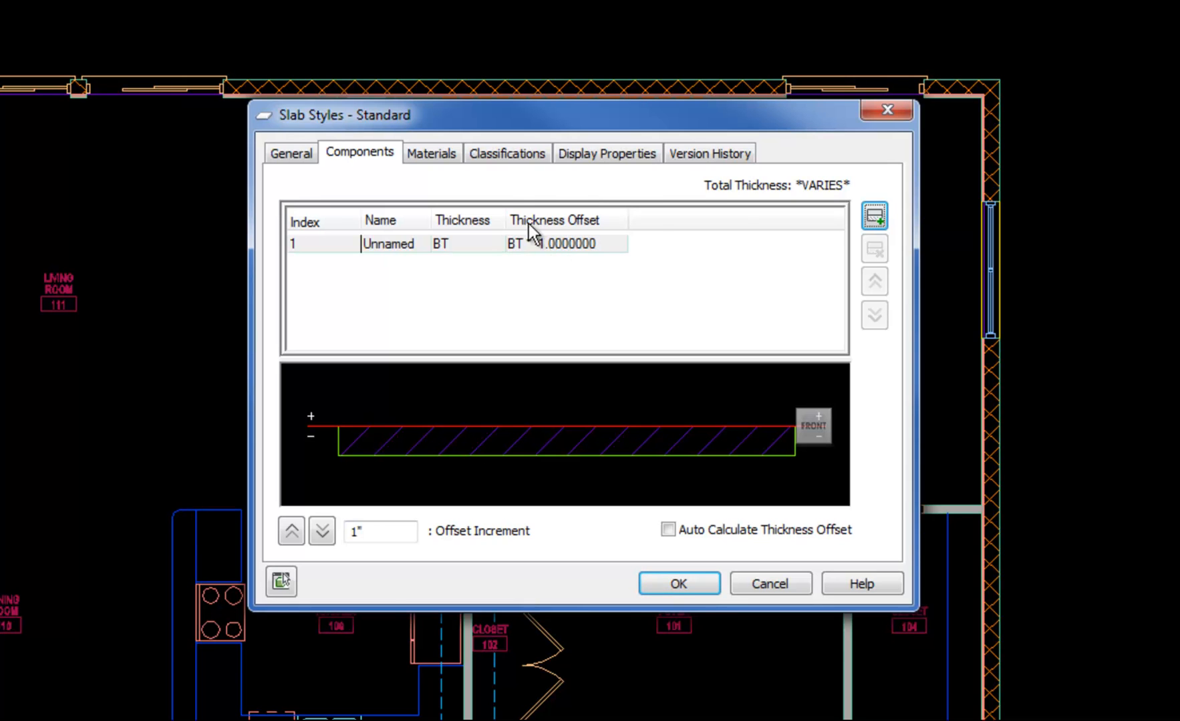
pyautogui.click(430, 153)
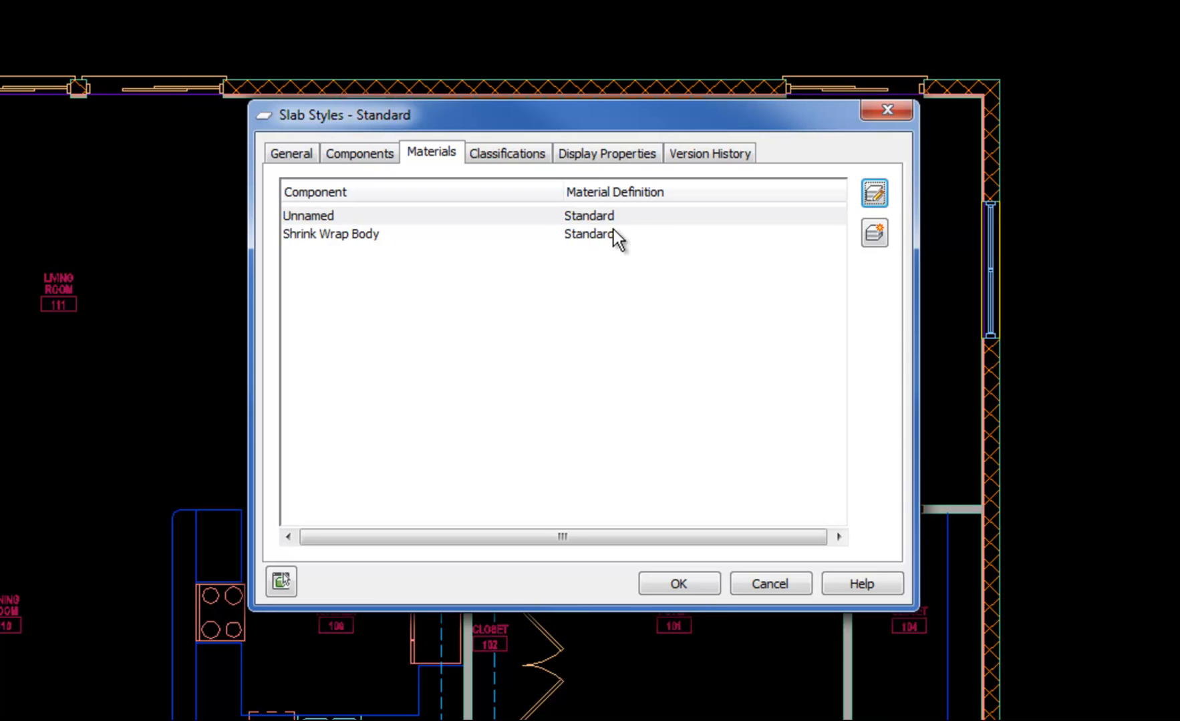
pyautogui.moveTo(622, 239)
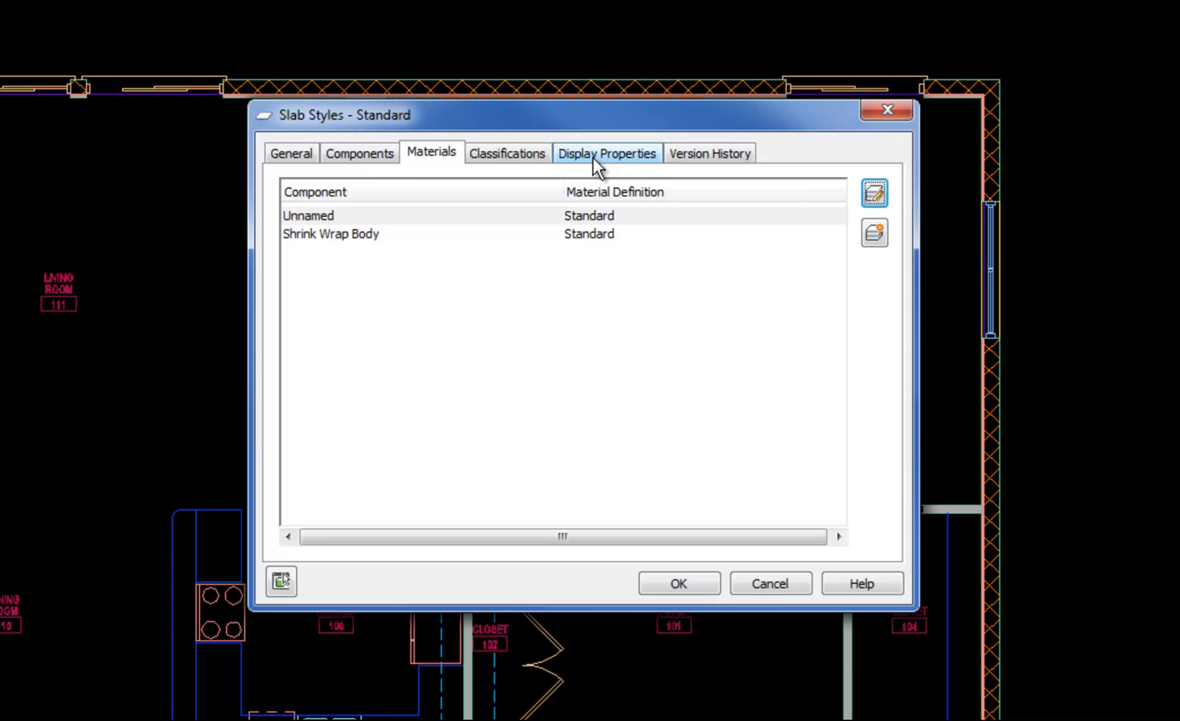
# Step: Review the Standard style's display representations, then cancel the Slab Styles dialog unchanged
pyautogui.click(607, 153)
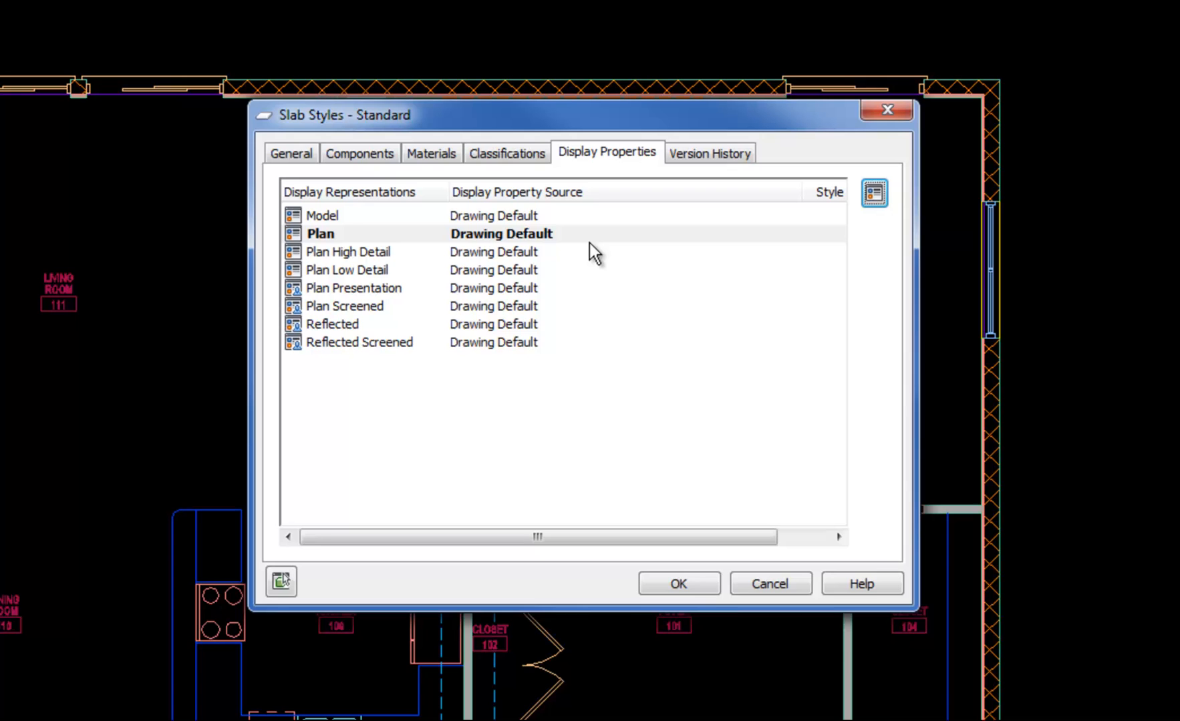
pyautogui.moveTo(684, 441)
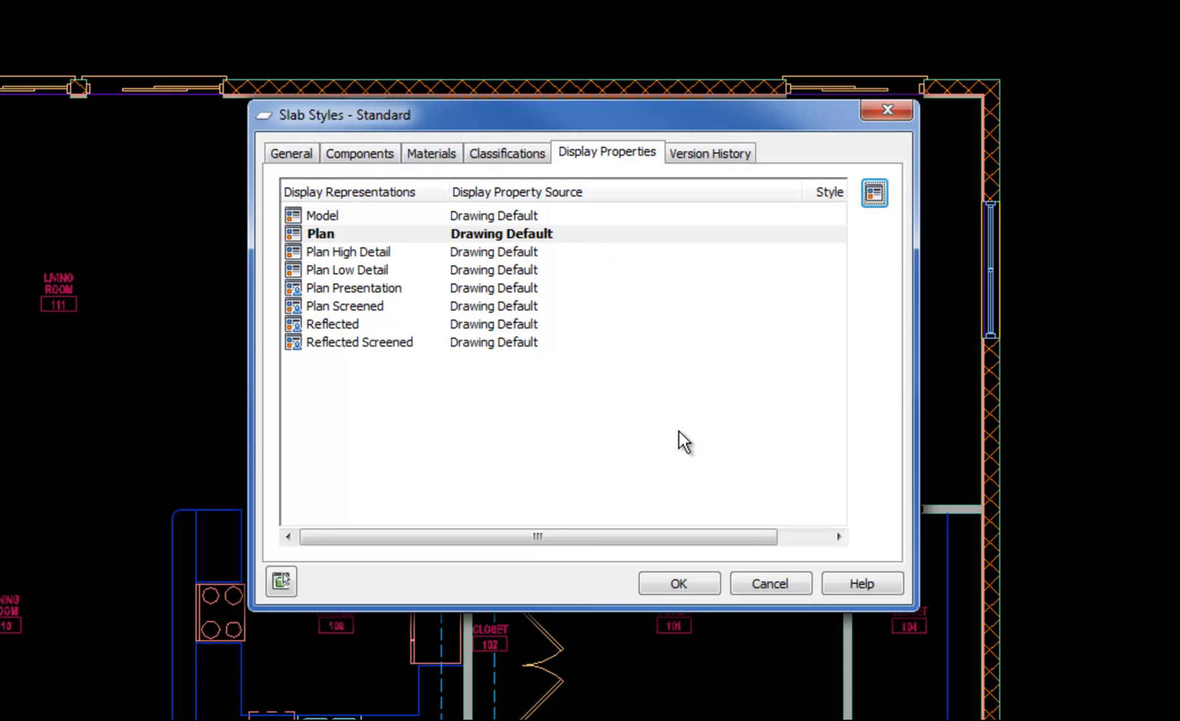
pyautogui.moveTo(678, 458)
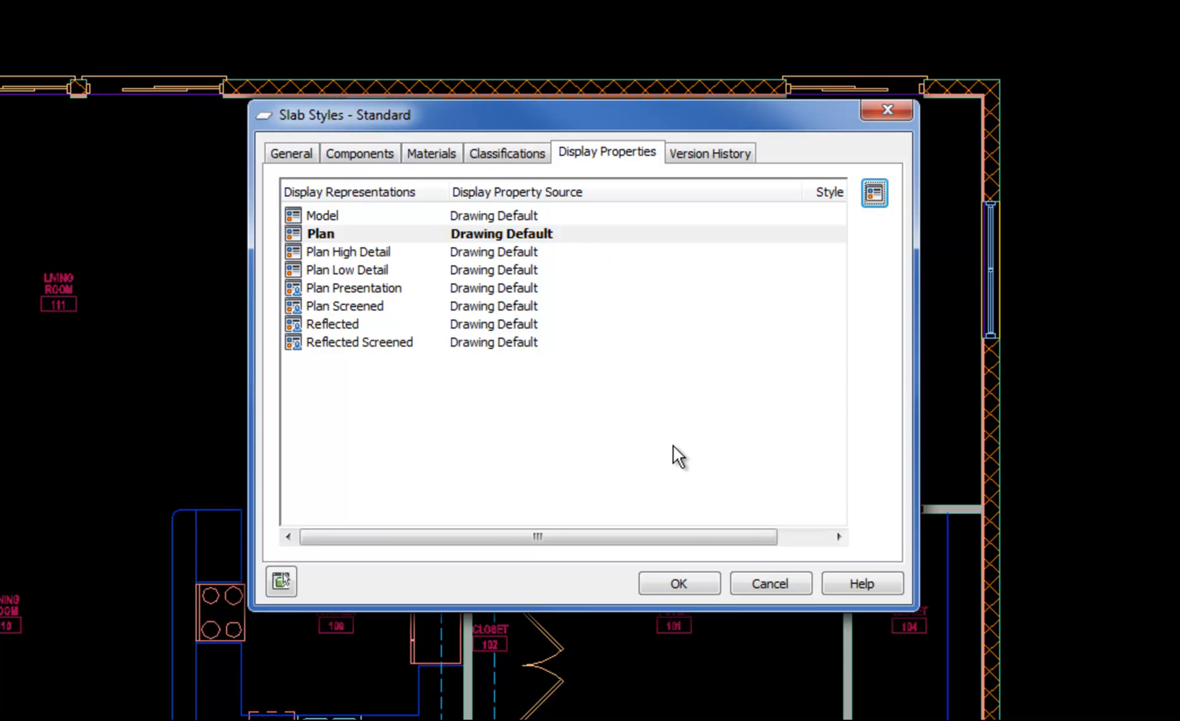
pyautogui.moveTo(586, 463)
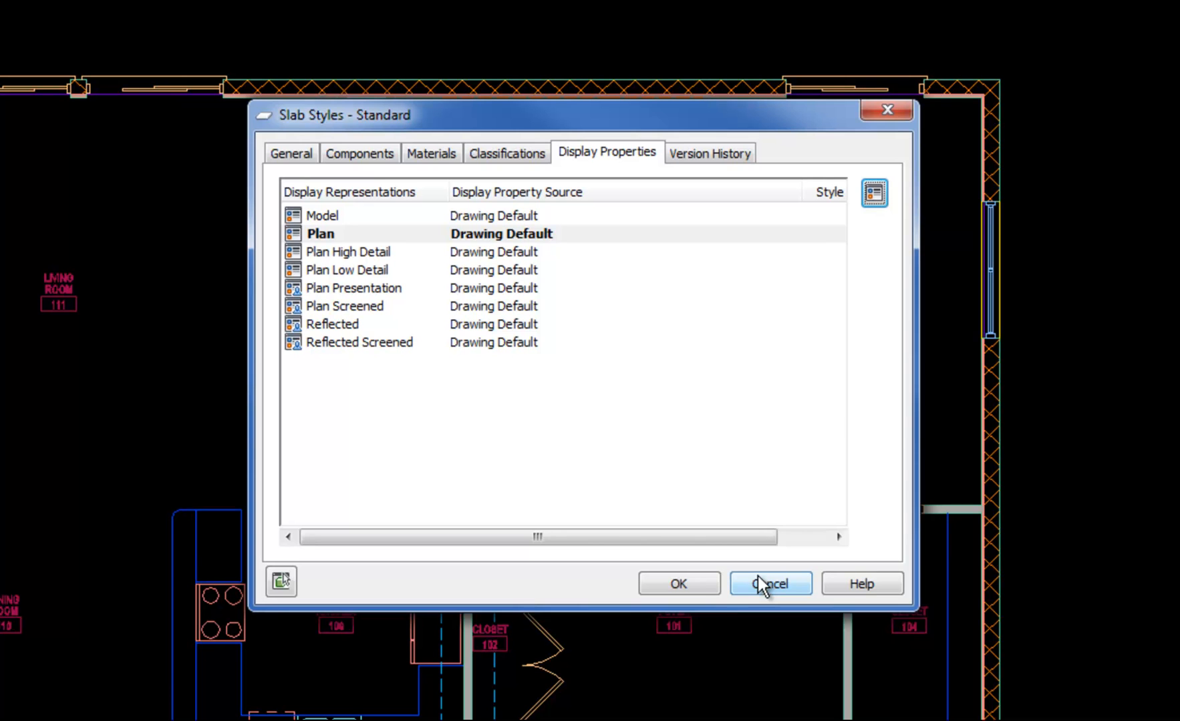
pyautogui.click(768, 584)
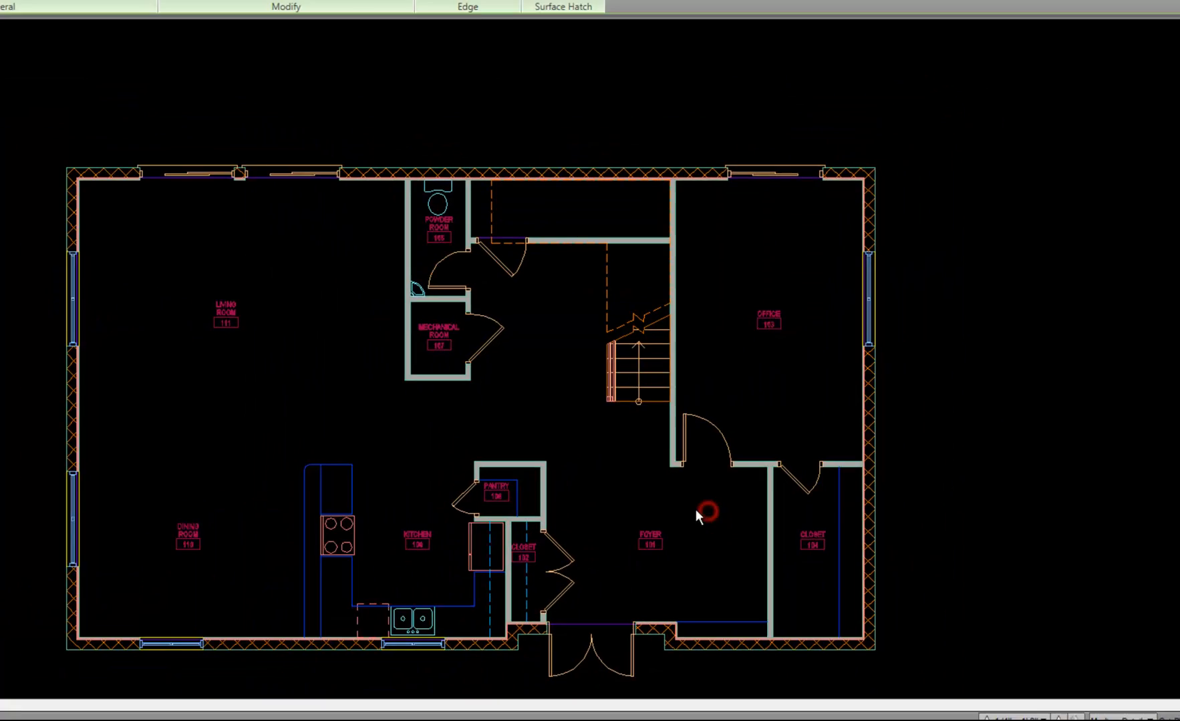